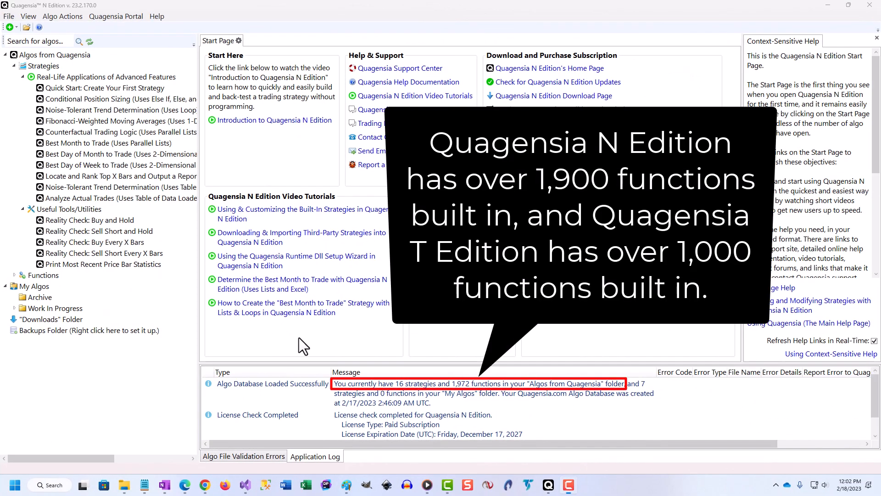
mouse_move(10, 37)
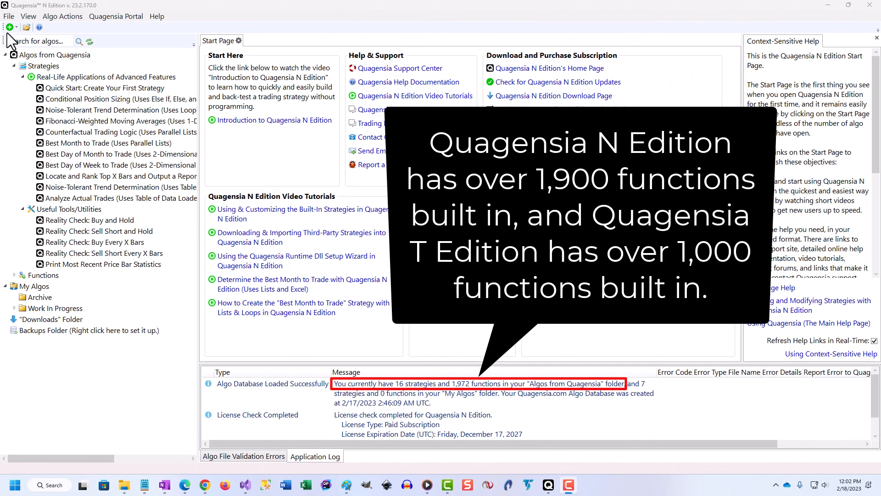
Create a new blank Quagensia N Edition strategy, which opens as 'My Strategy (2)'
click(8, 16)
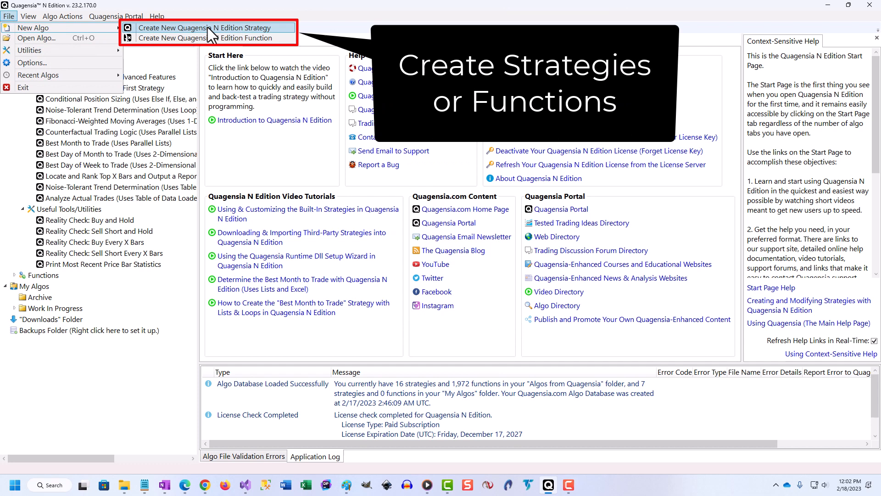
click(208, 28)
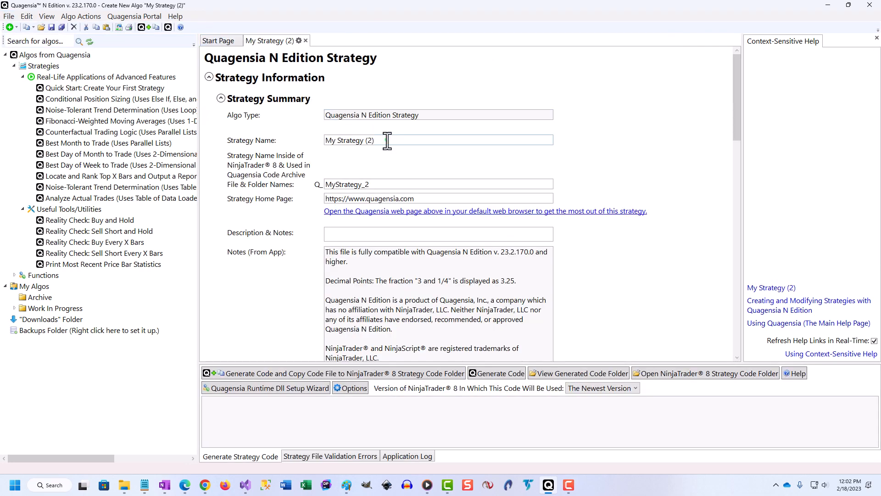
Name the strategy 'MA Crossover' (NinjaTrader name MACrossover), with quantity 100 and slippage 2
text(MA Crossover)
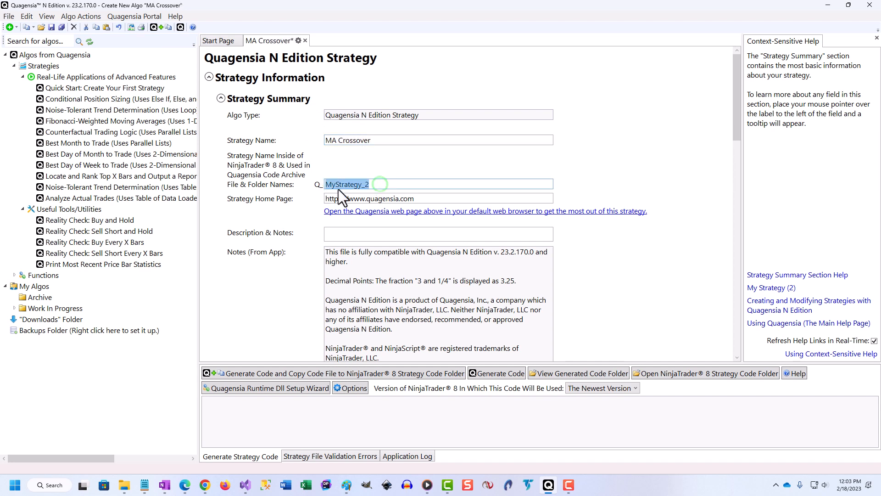
text(MACrossover)
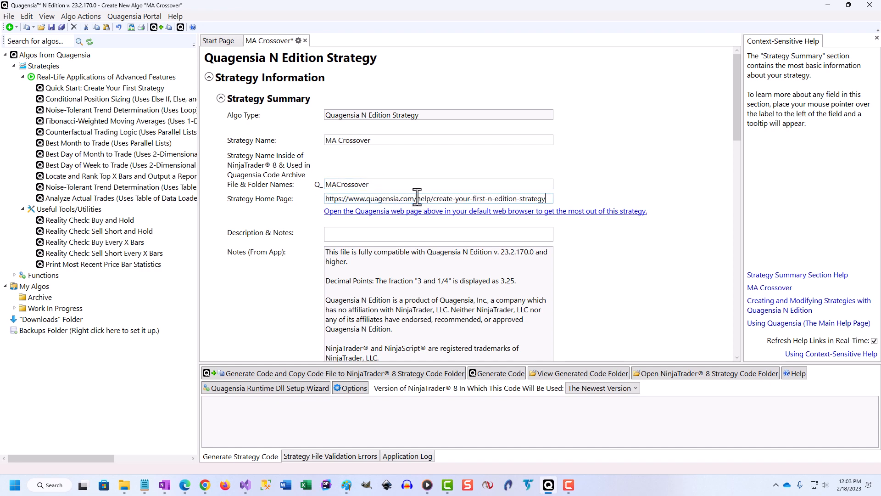
scroll(down, 3)
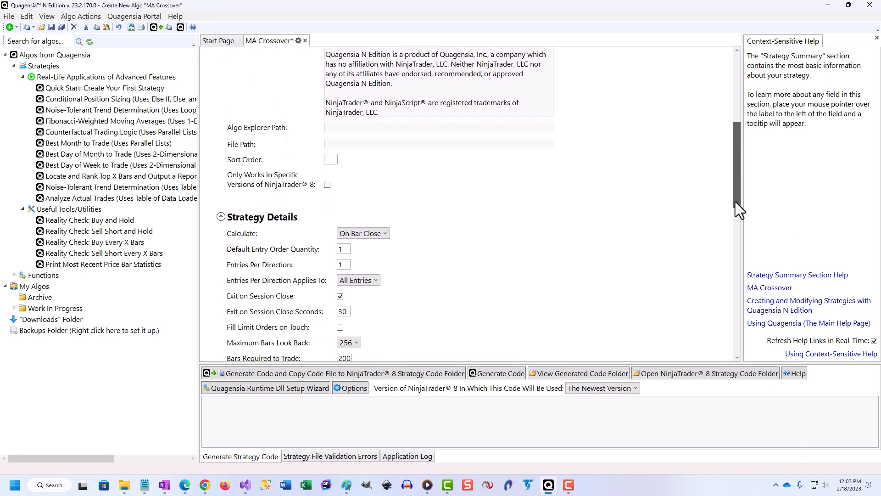
scroll(down, 3)
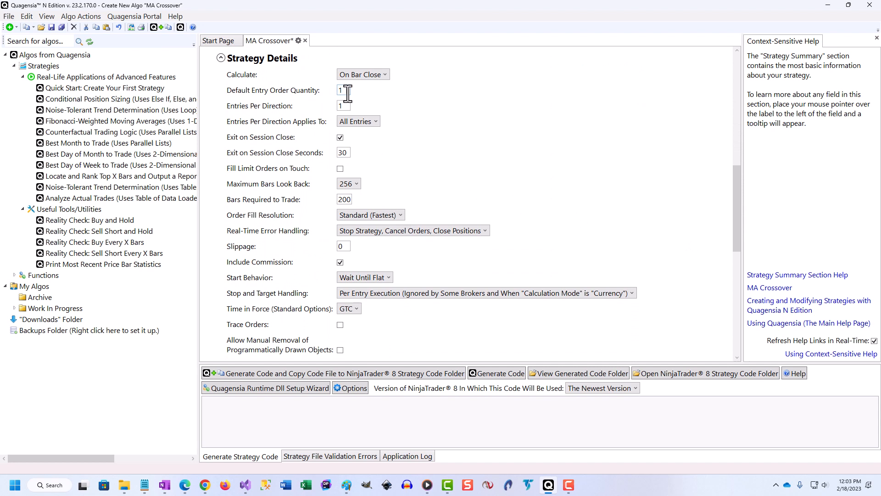
text(100)
click(343, 246)
text(2)
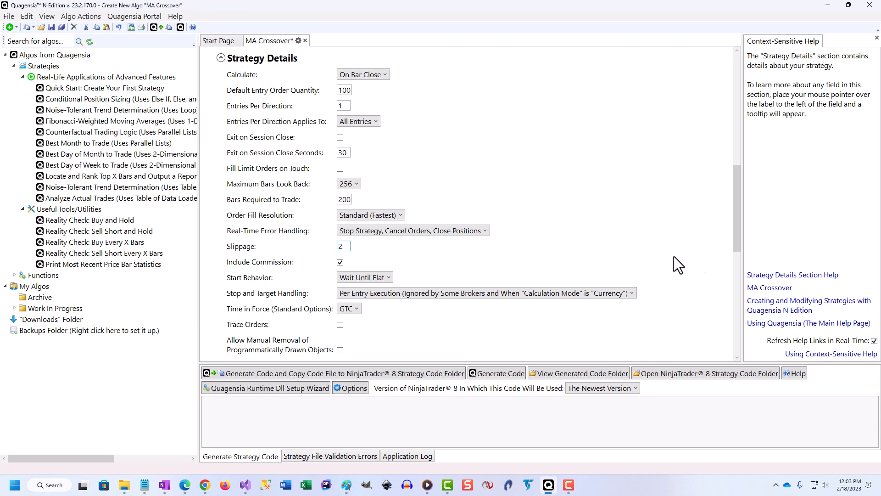
scroll(down, 3)
text(Fast MA Per)
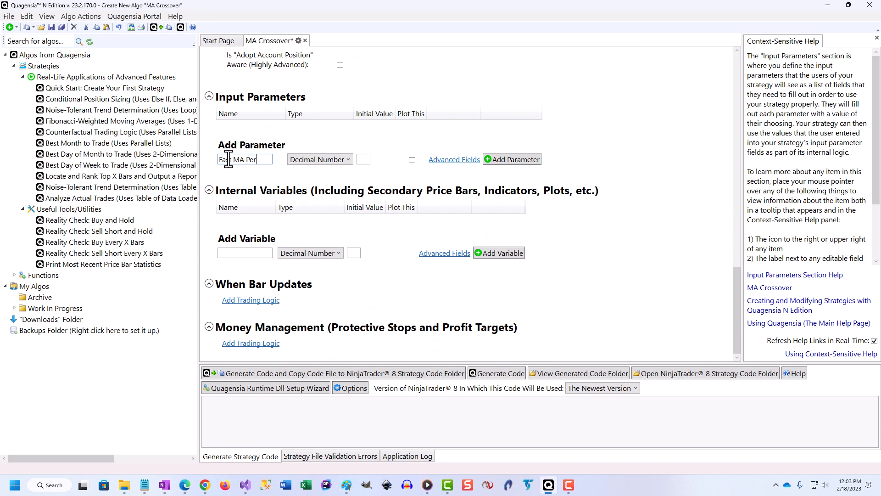
Create Fast MA Period as a whole-number input of 3, plus Slow MA Period at 6
click(319, 159)
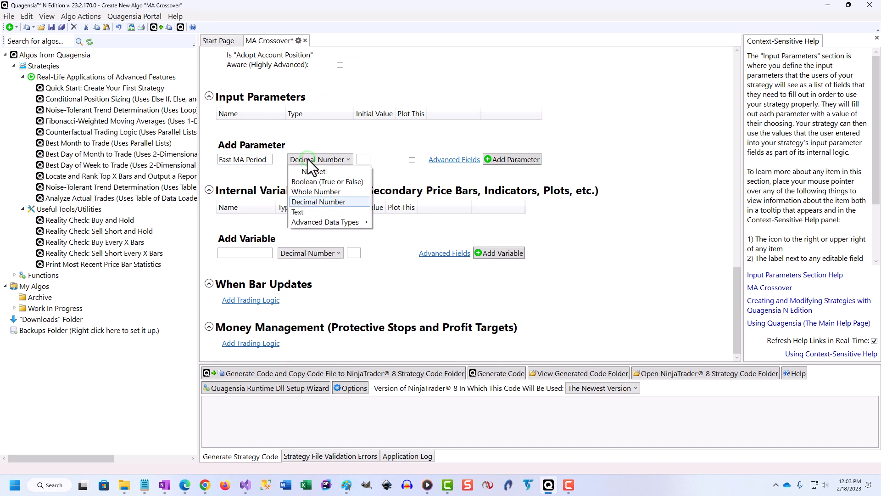
click(316, 192)
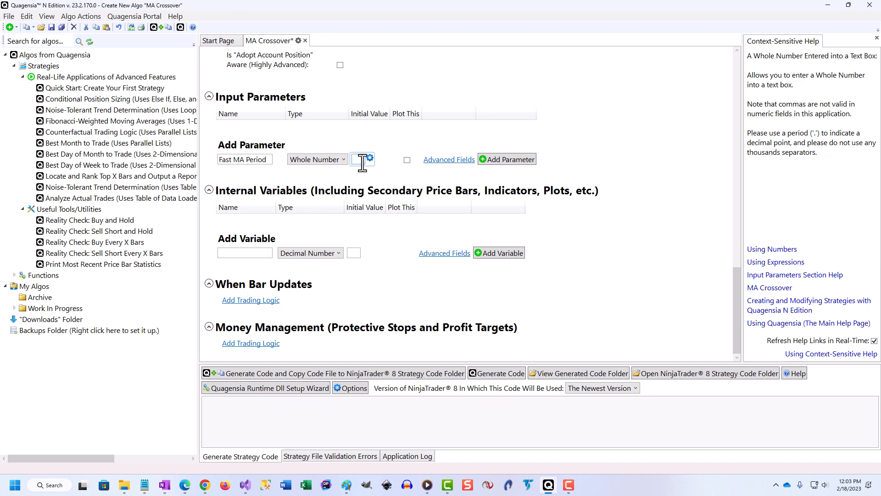
click(510, 160)
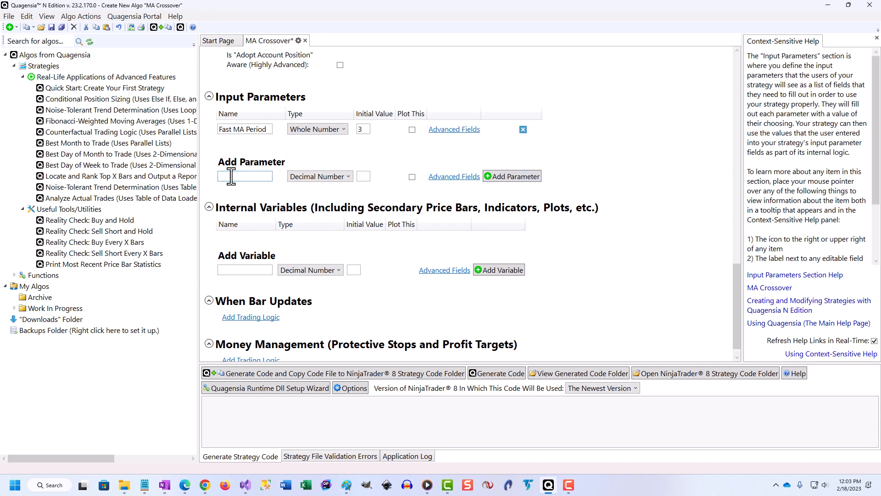
text(Slow MA Period)
click(363, 176)
text(6)
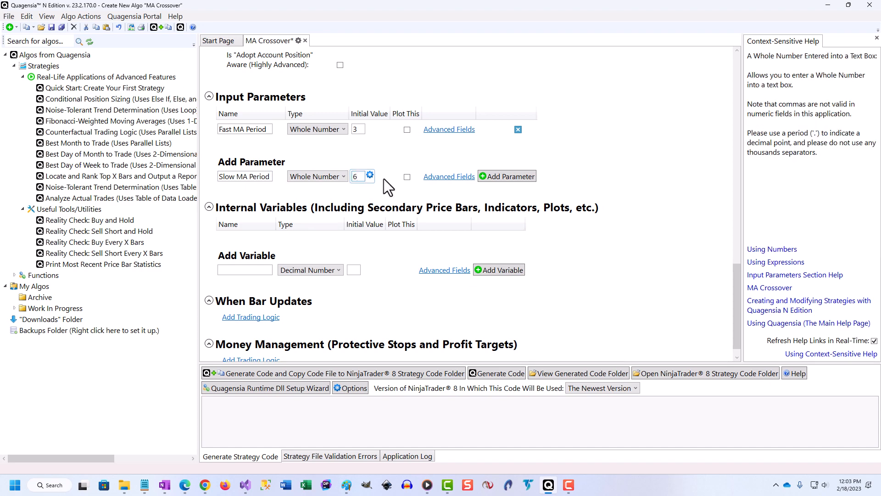
click(510, 175)
text(F)
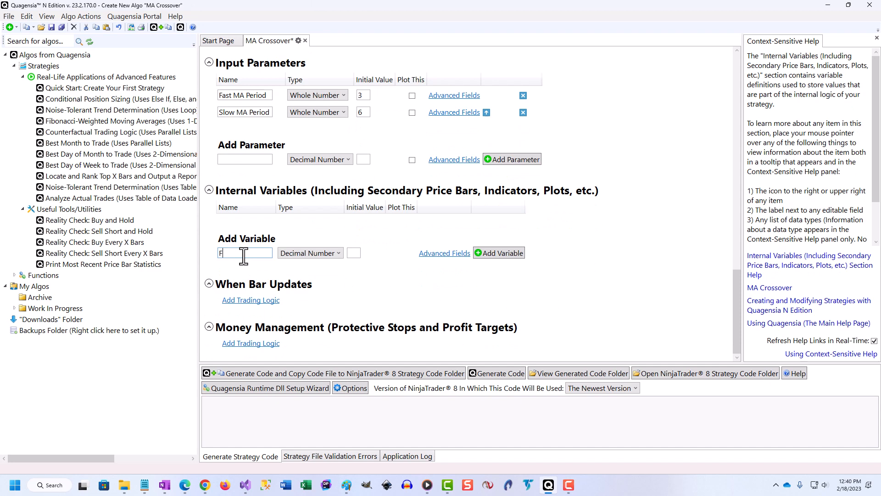
Add Fast MA as a WMA indicator over Fast MA Period, plotted at line width 2
text(ast MA)
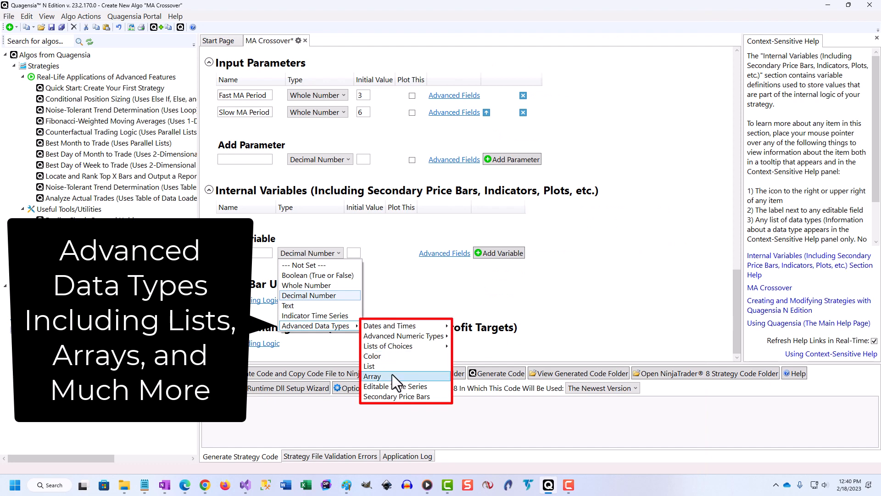
mouse_move(395, 396)
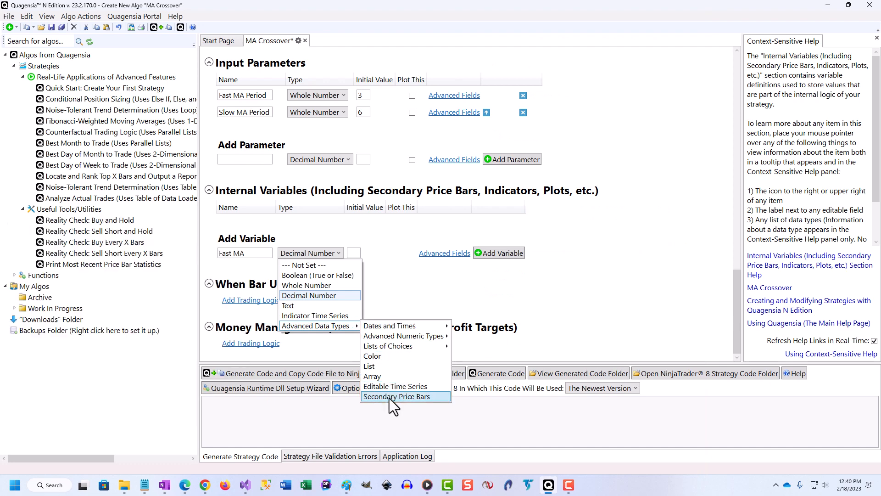
click(317, 315)
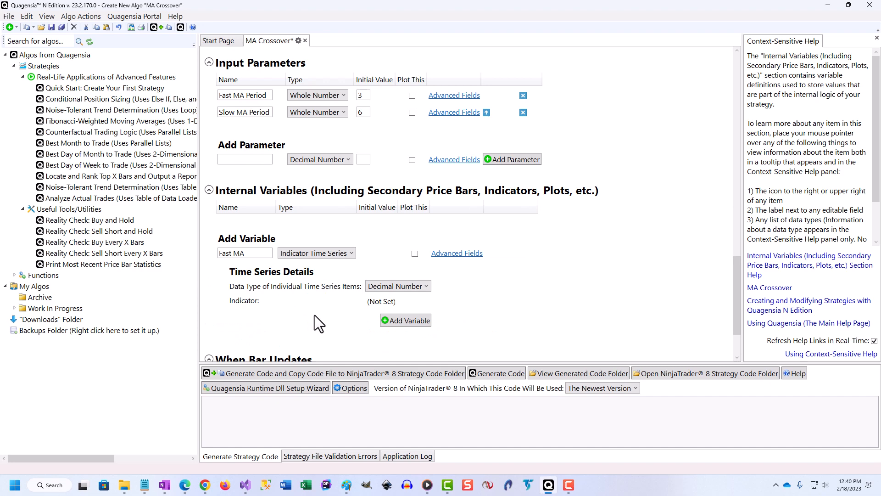
click(402, 300)
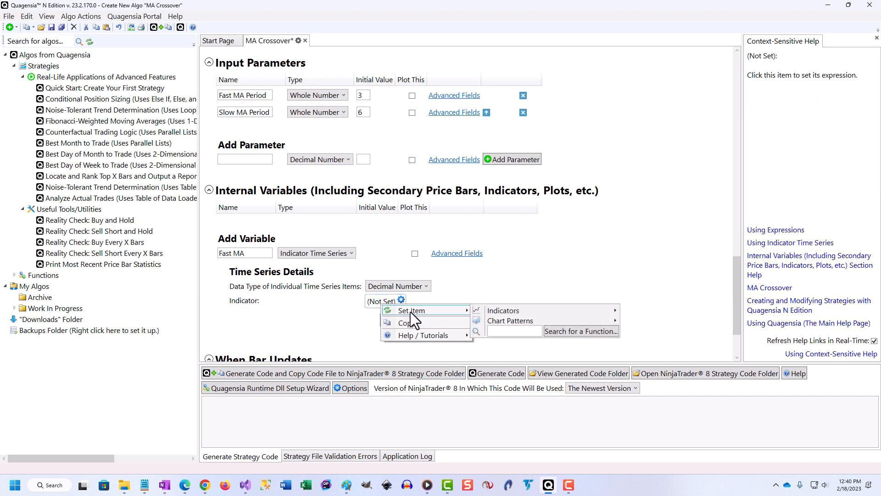
mouse_move(503, 309)
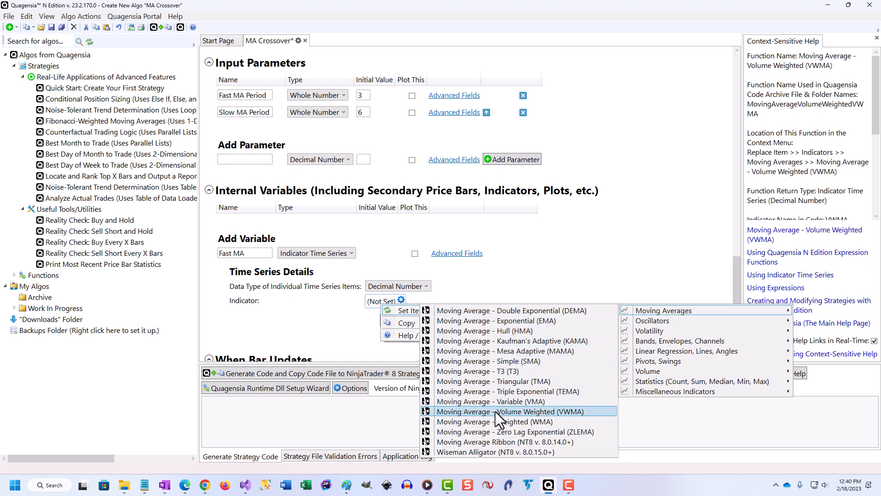
click(500, 421)
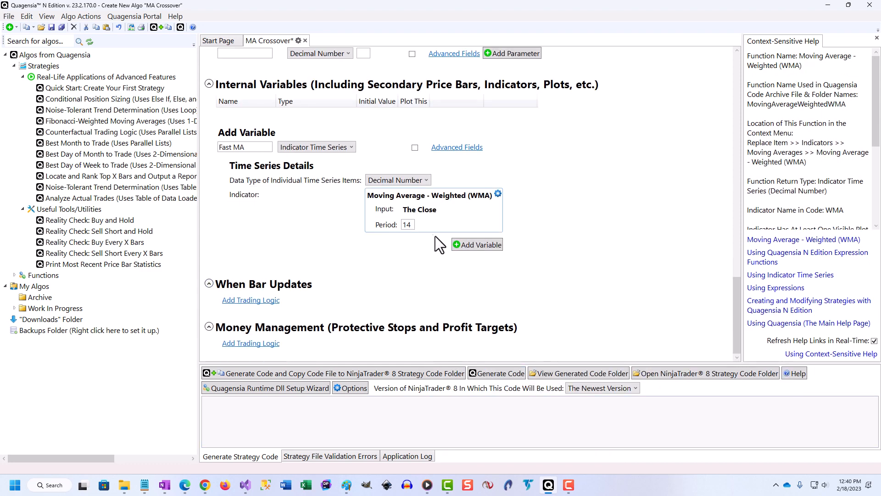
click(419, 219)
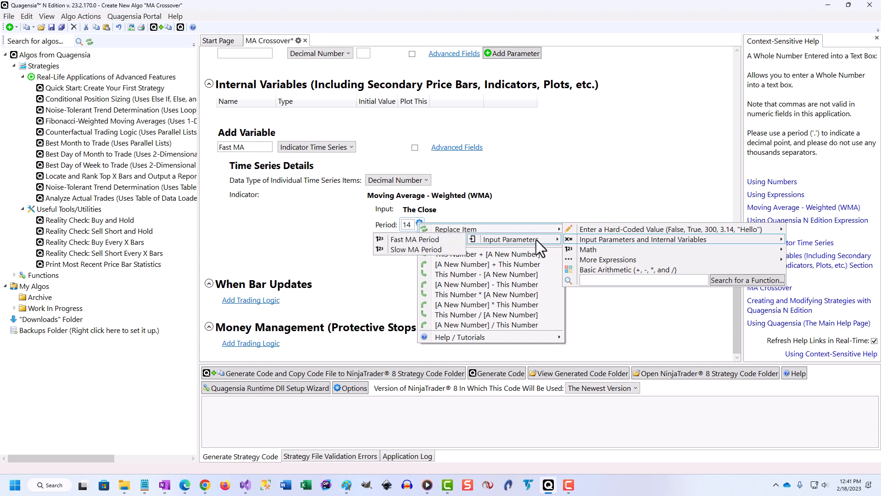
click(414, 238)
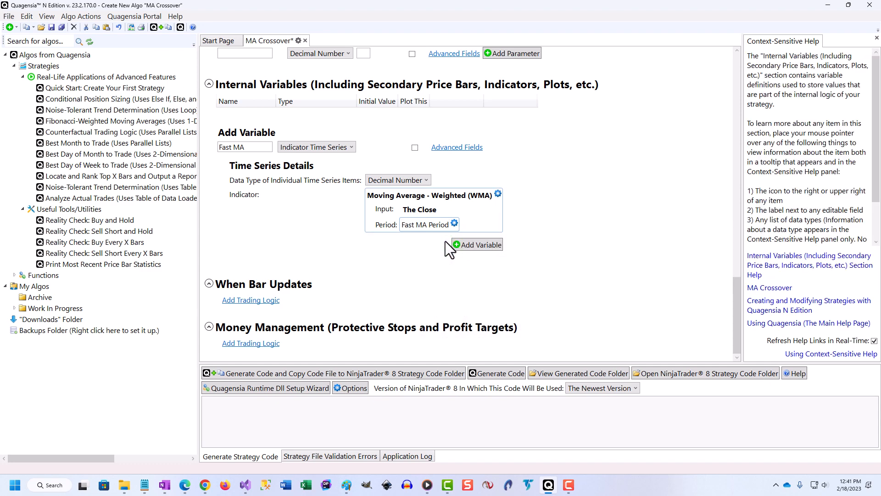
click(415, 147)
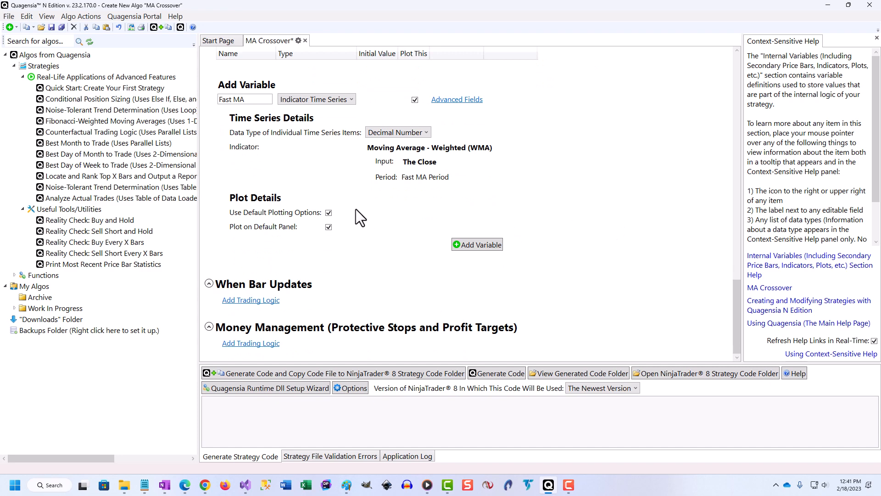
click(328, 212)
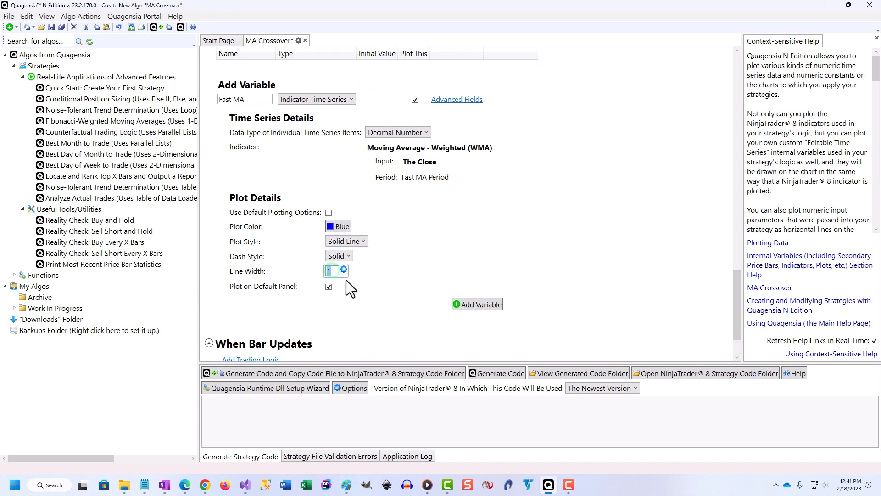
click(332, 270)
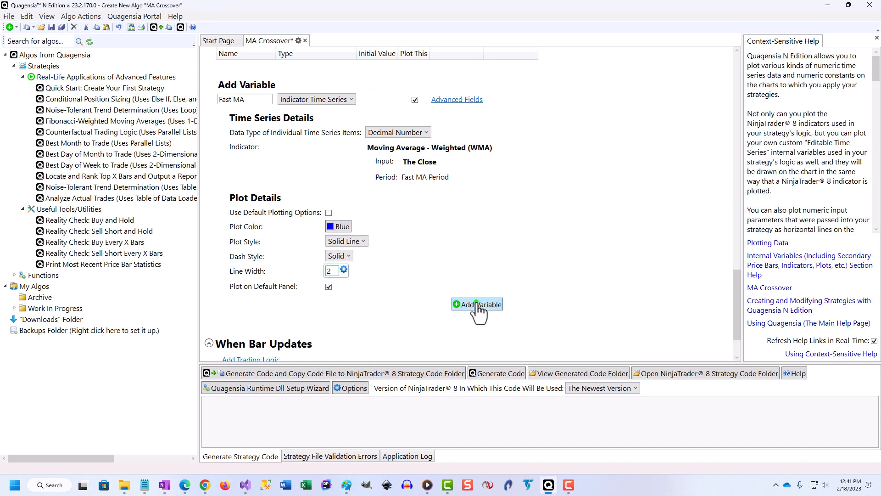
click(477, 304)
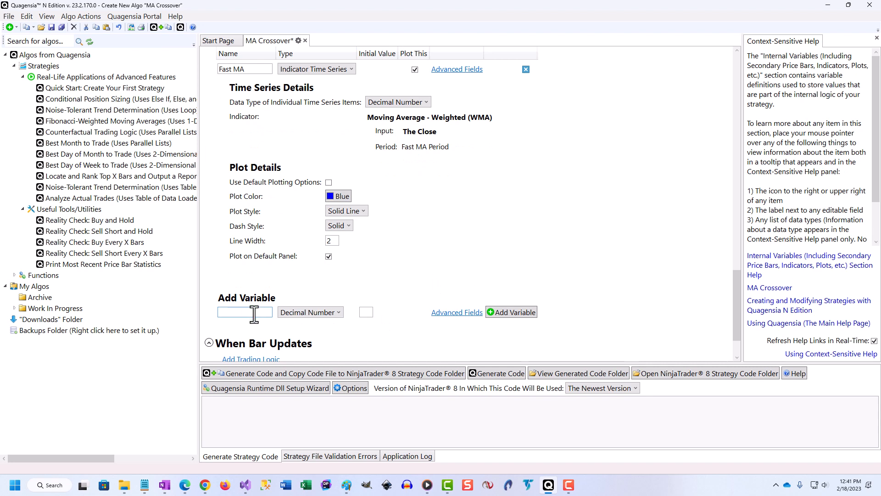
Add Slow MA as a triangular moving average over Slow MA Period, plotted in silver
text(Slow MA)
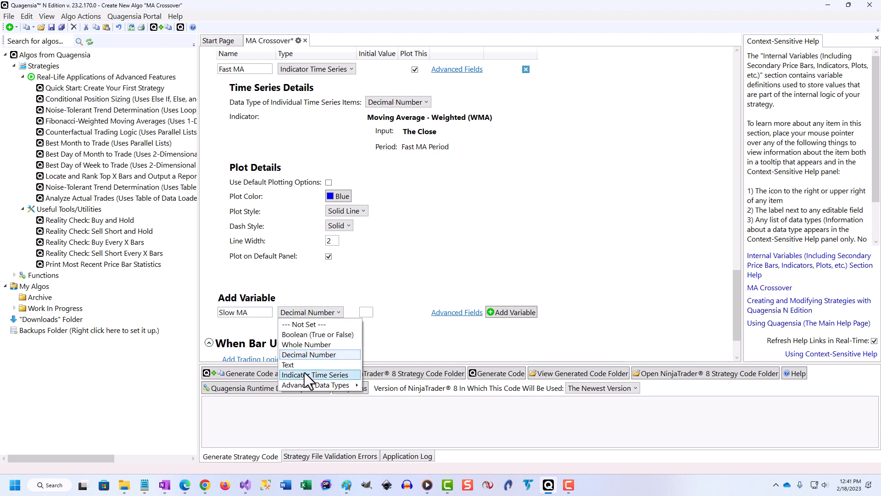
click(316, 375)
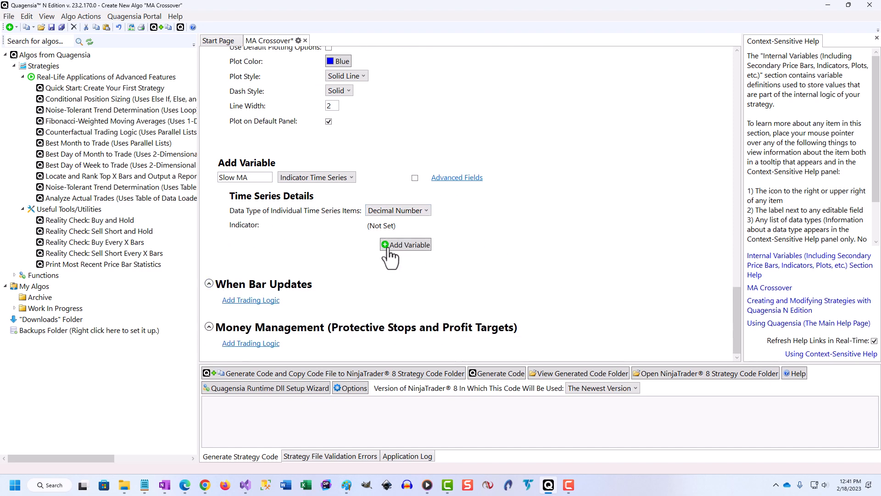
click(381, 225)
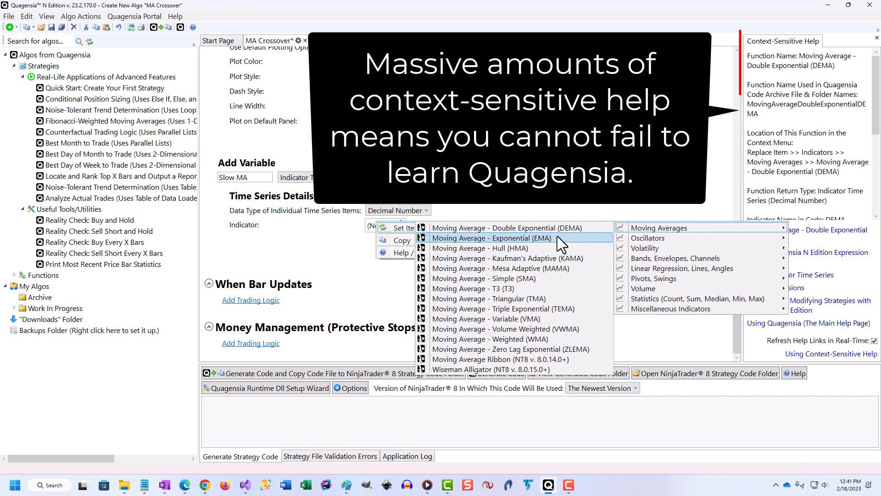
click(488, 299)
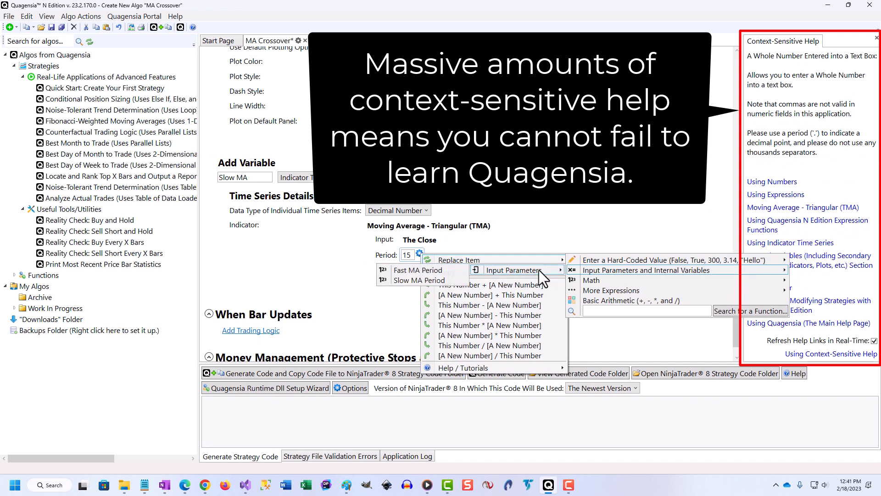
click(418, 280)
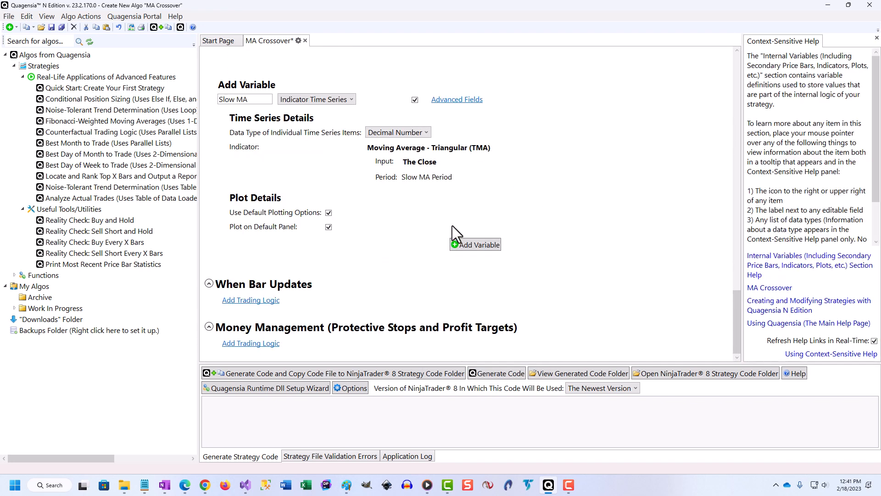
click(328, 213)
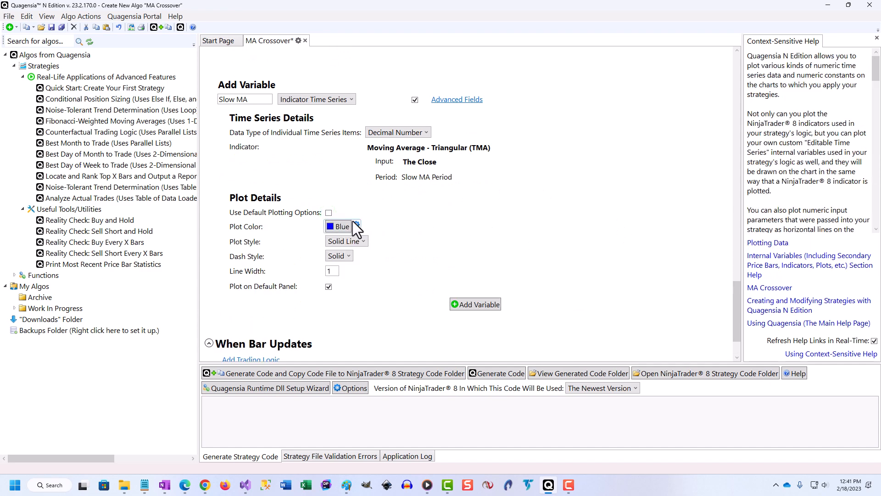
click(356, 226)
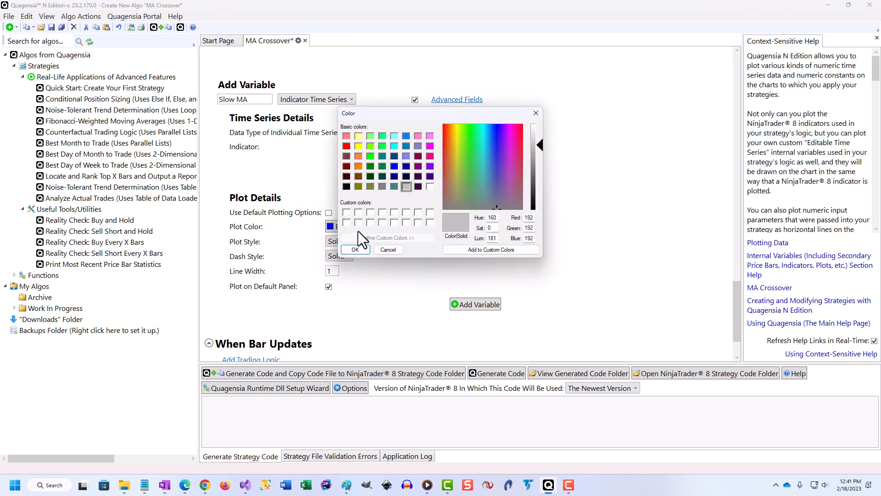
click(356, 249)
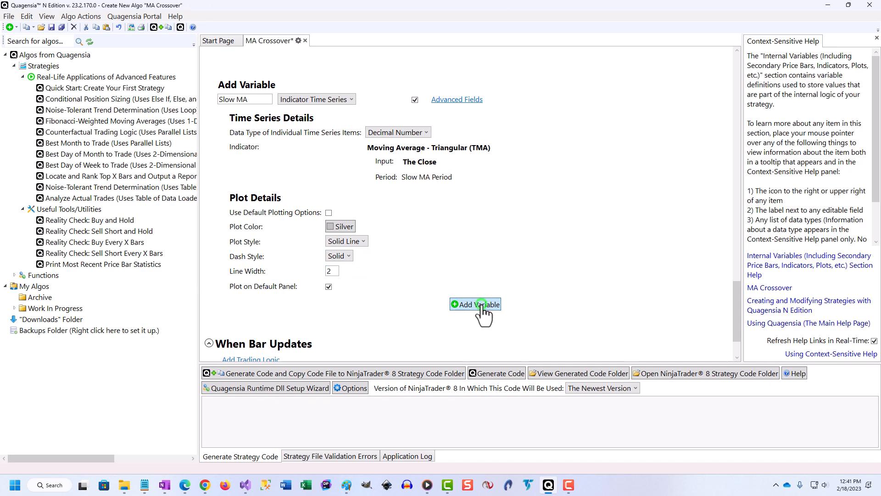
click(475, 304)
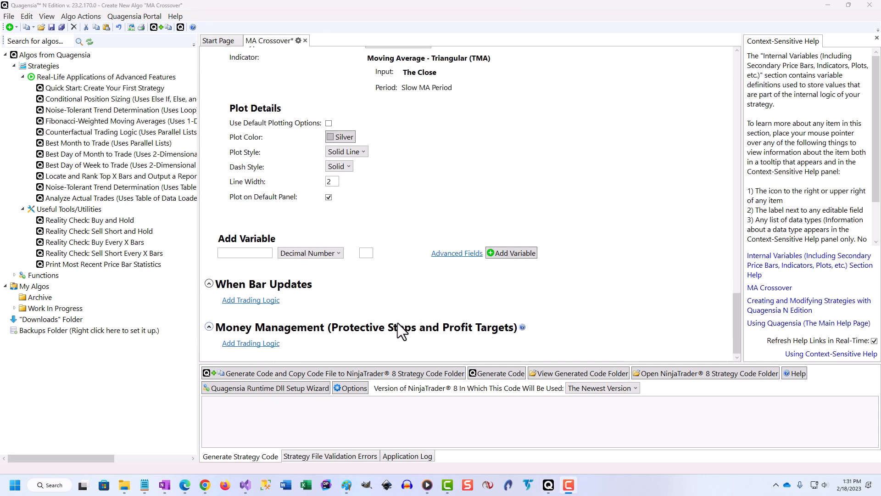
Add an If block requiring Current Market Position Is Flat to be True
click(250, 300)
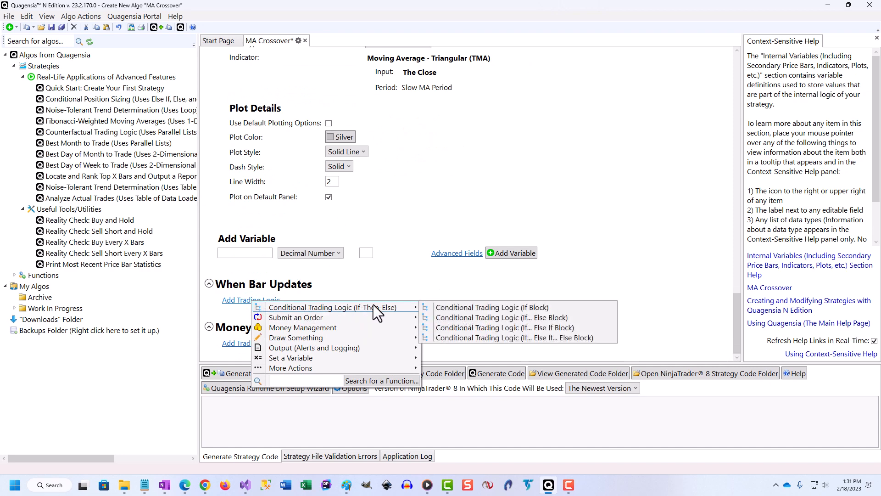
click(491, 308)
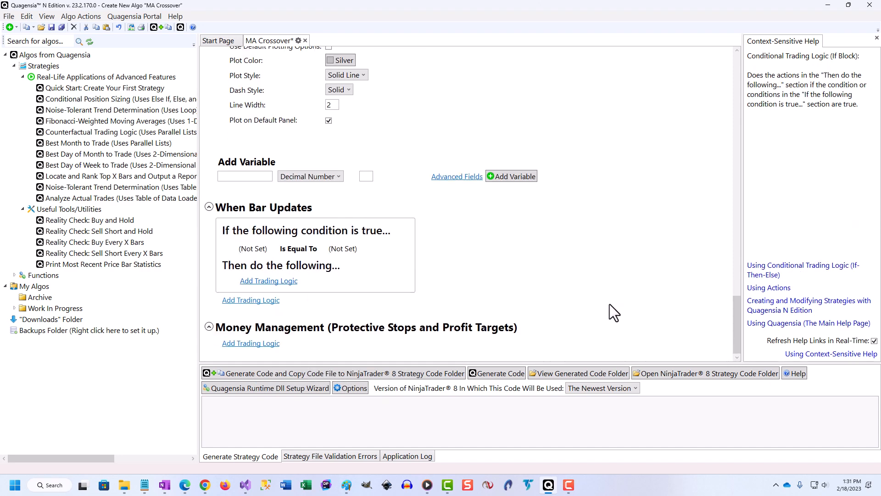
right_click(253, 248)
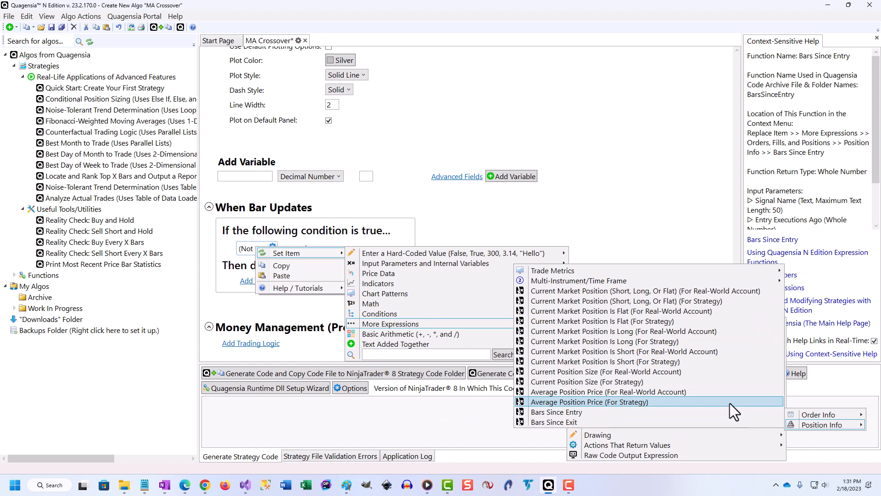
click(601, 321)
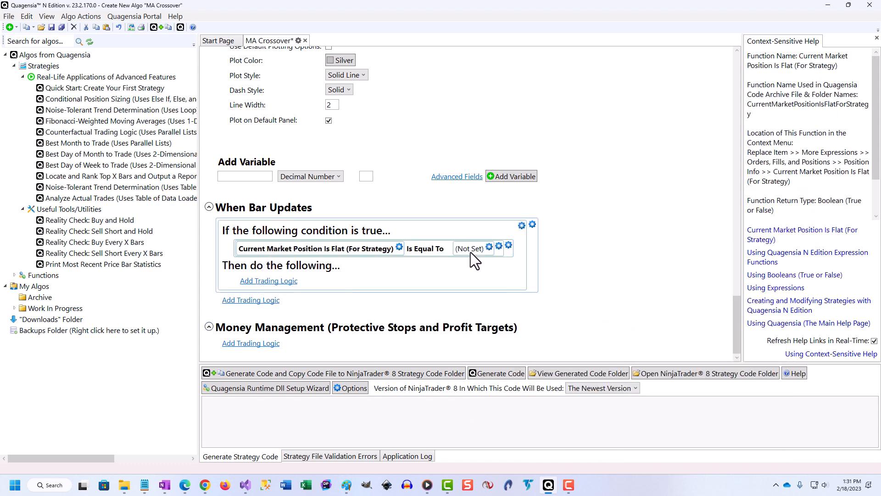
click(490, 247)
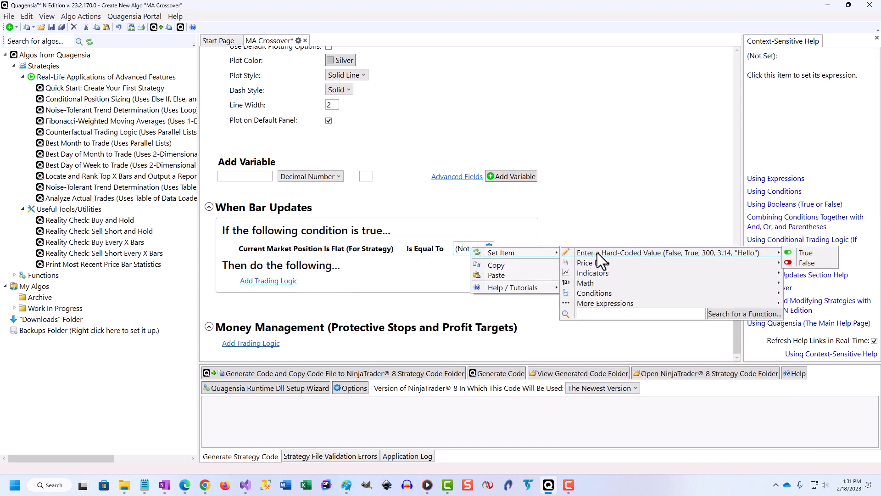
click(805, 253)
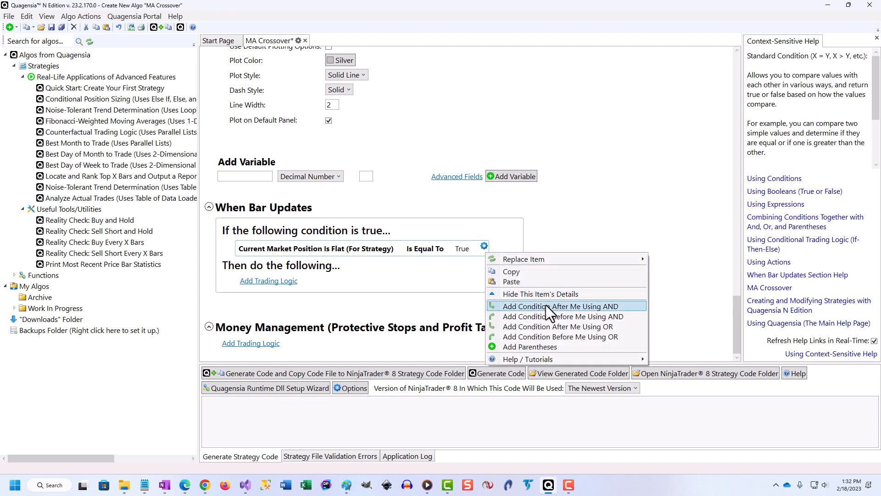
Join an AND condition: Fast MA crossed above Slow MA
click(562, 306)
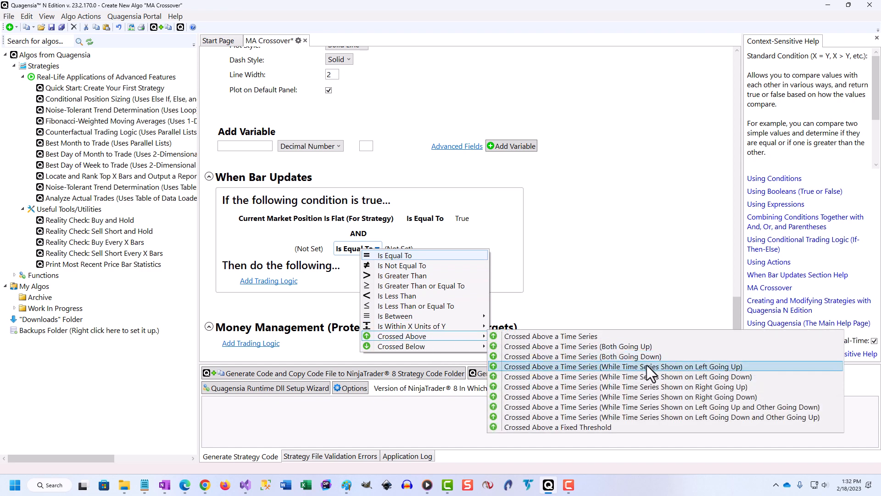
right_click(273, 249)
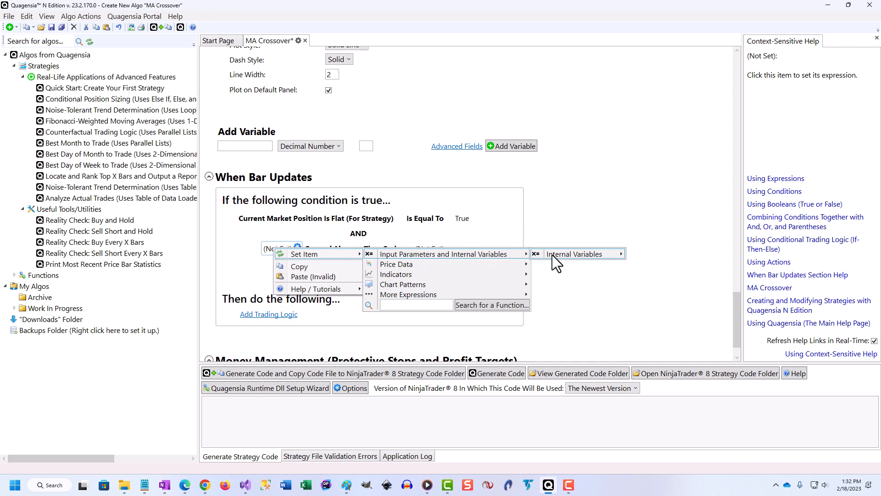
click(573, 253)
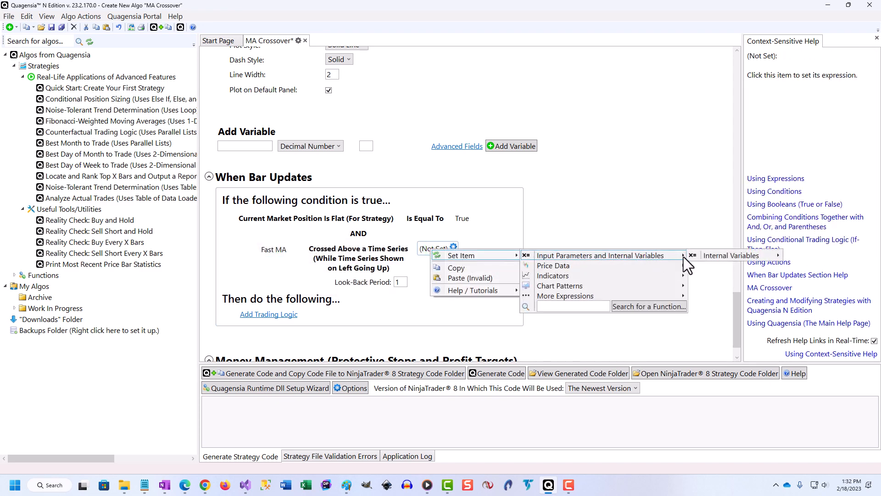
click(730, 261)
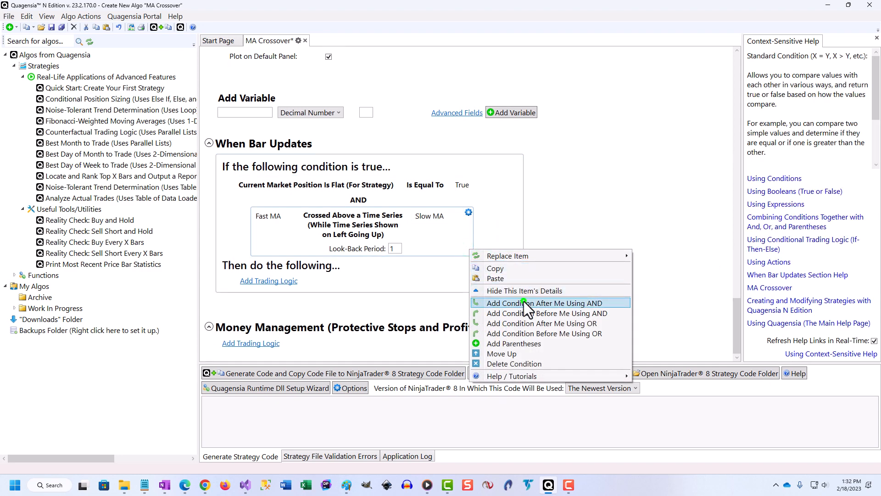
AND close greater than previous close, and previous close greater than close two bars ago
click(542, 303)
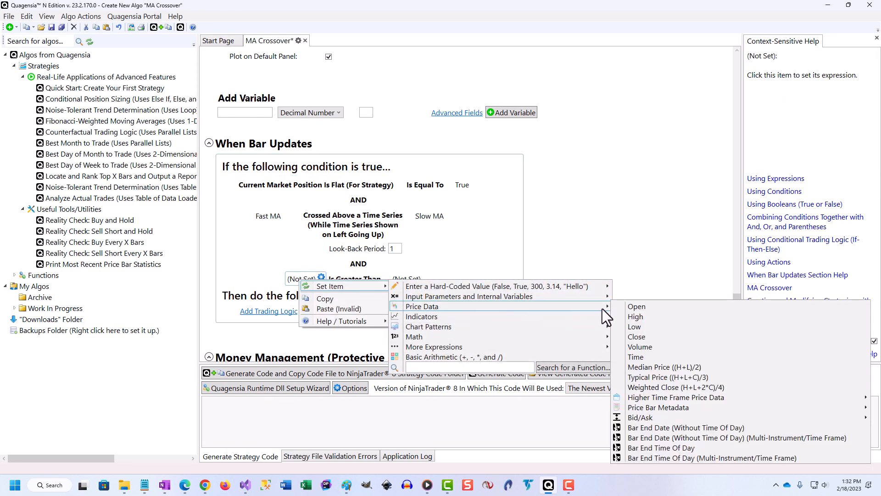
click(636, 336)
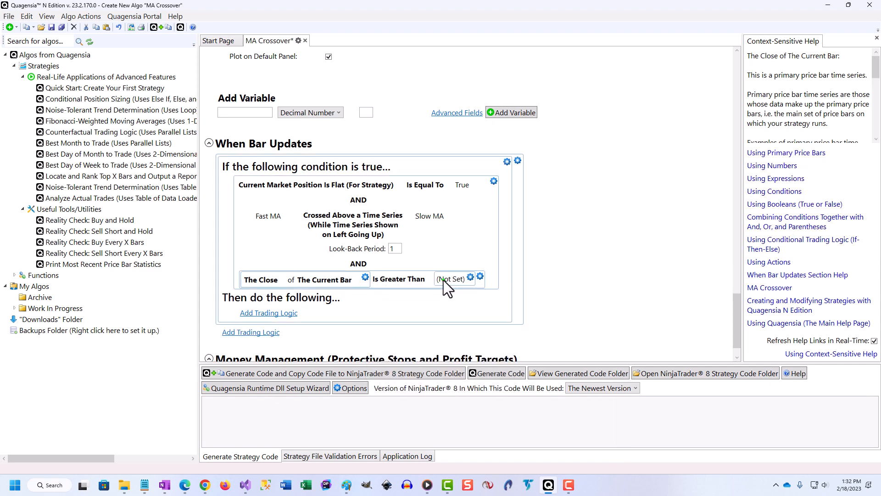
click(451, 279)
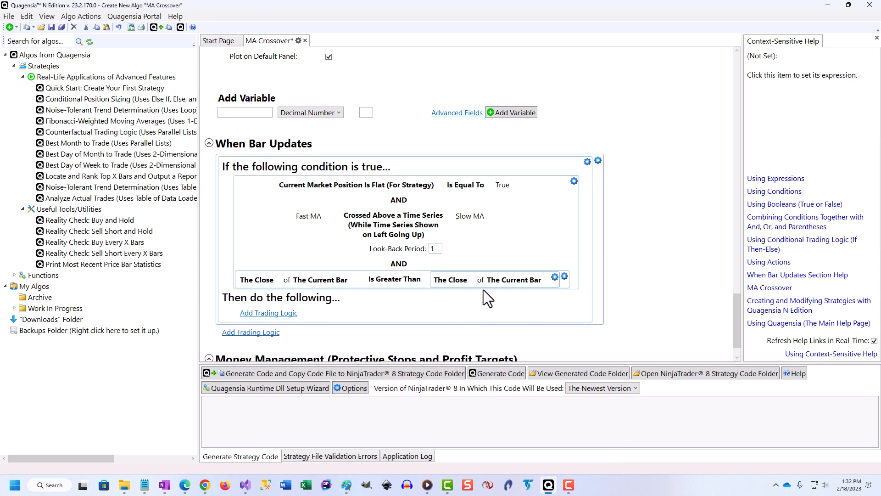
click(514, 279)
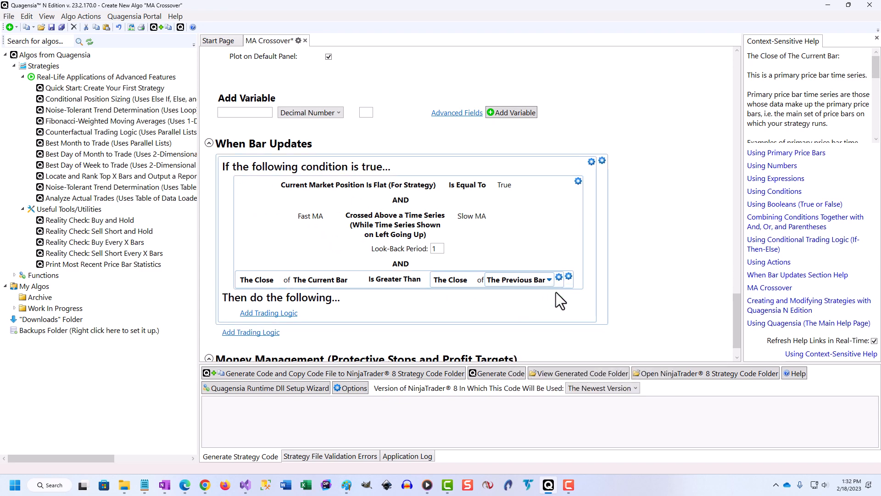
click(568, 276)
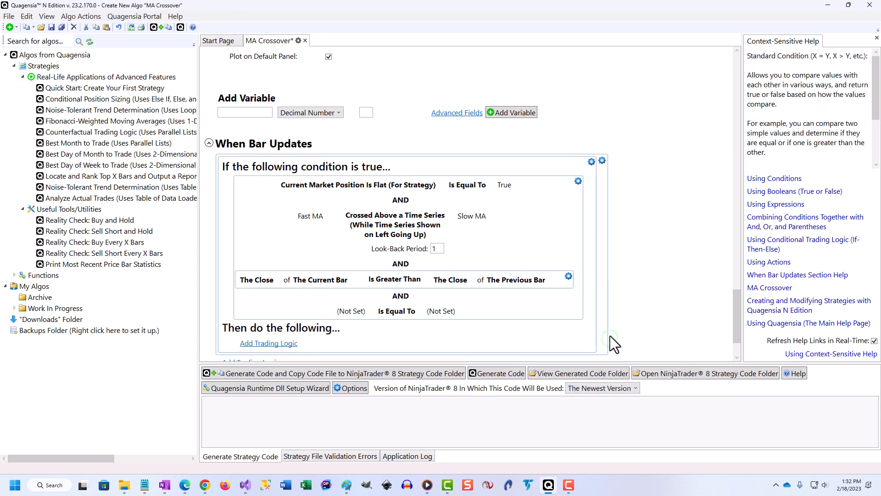
mouse_move(554, 314)
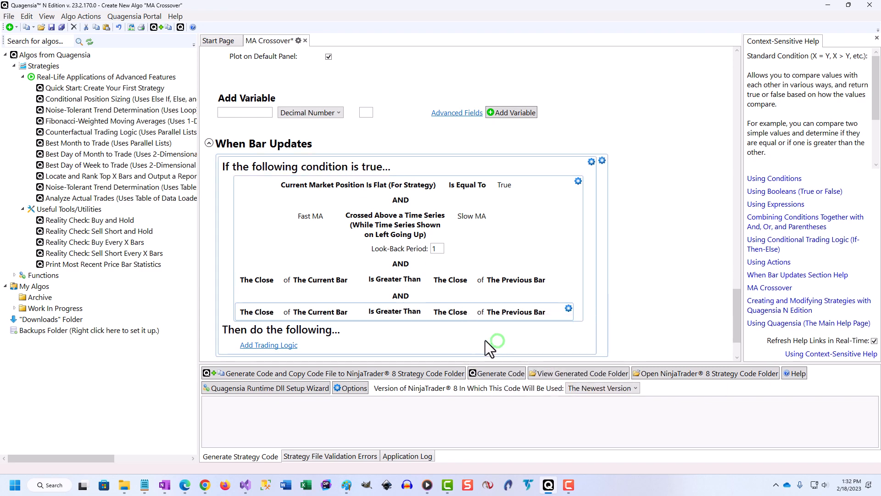
click(324, 312)
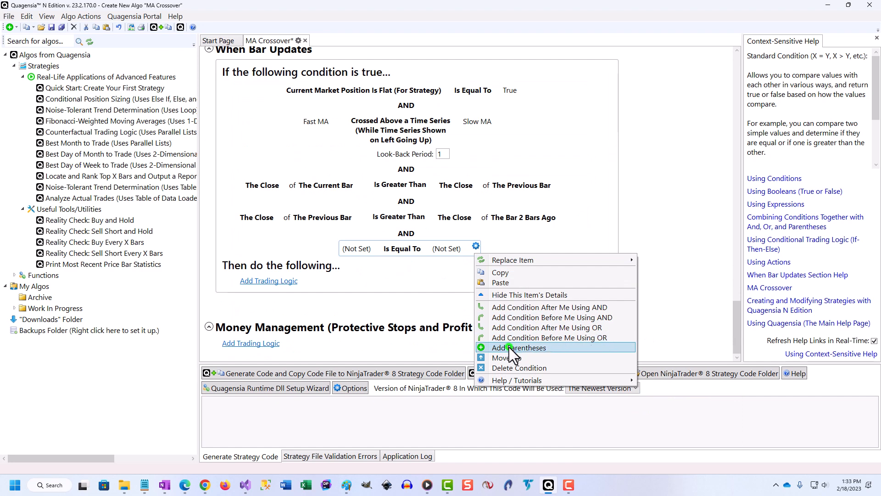
Add a parenthesised condition that the current bar's day of week is Monday
click(518, 348)
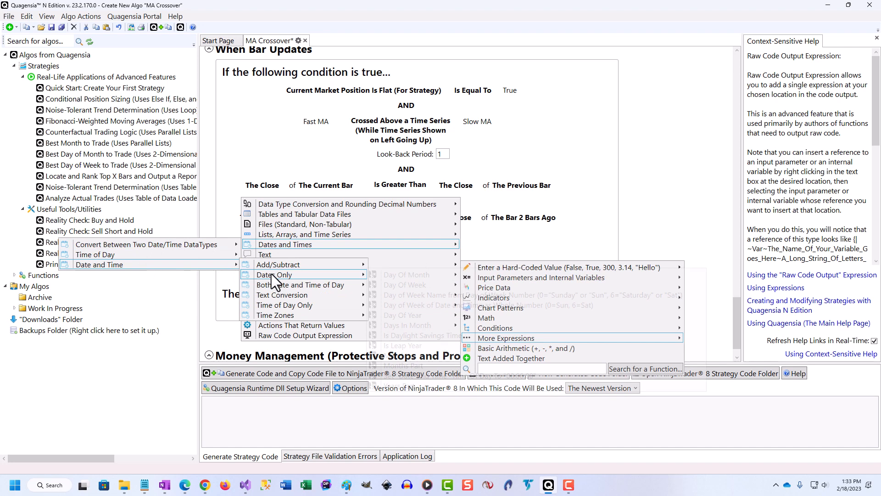
click(407, 295)
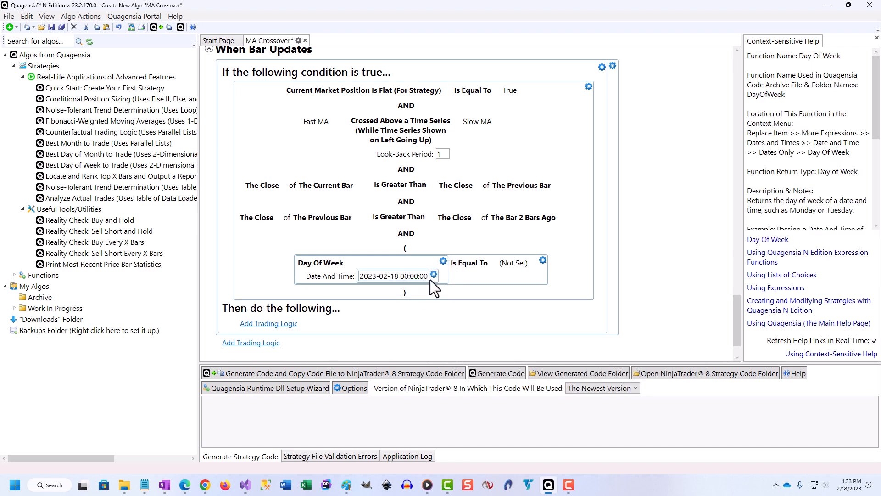
click(434, 275)
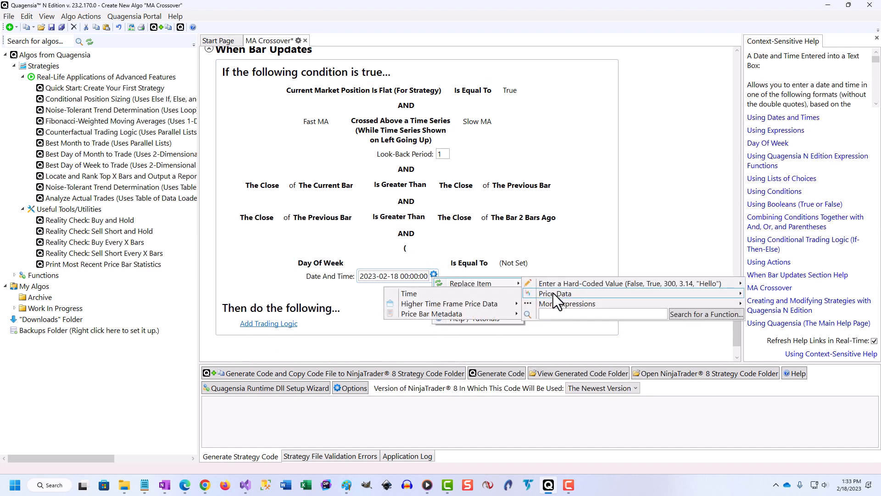
click(408, 293)
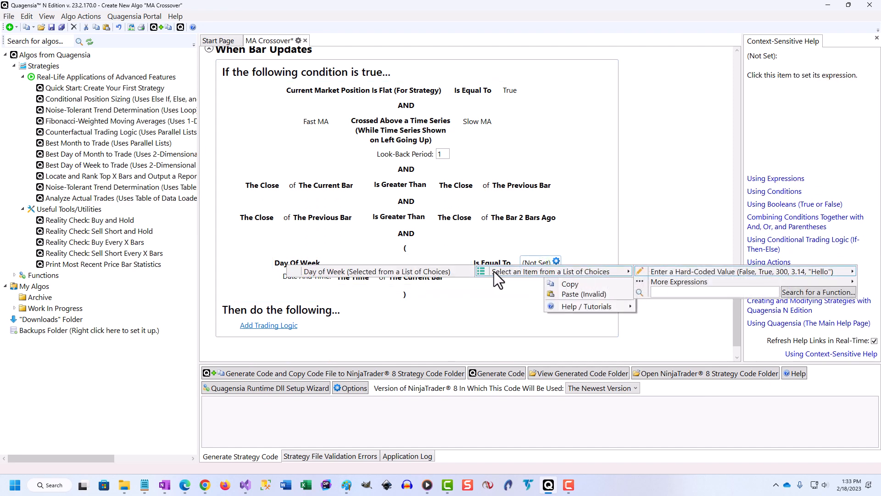
click(539, 271)
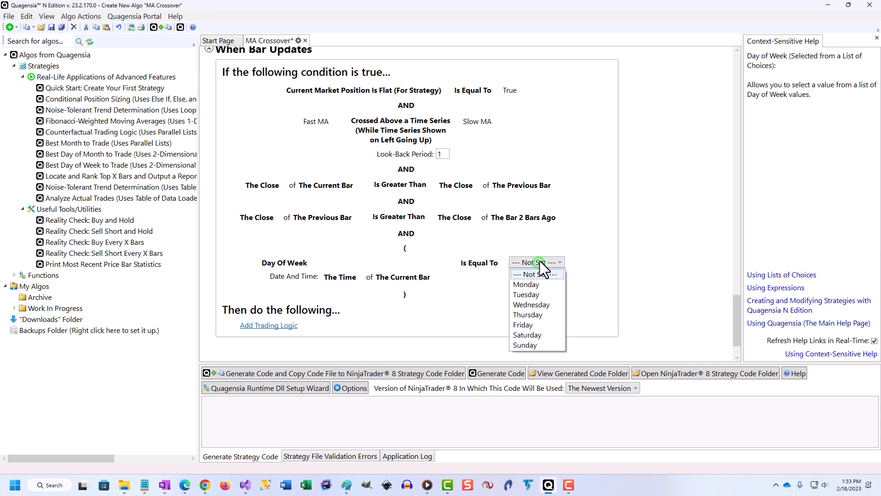
click(526, 283)
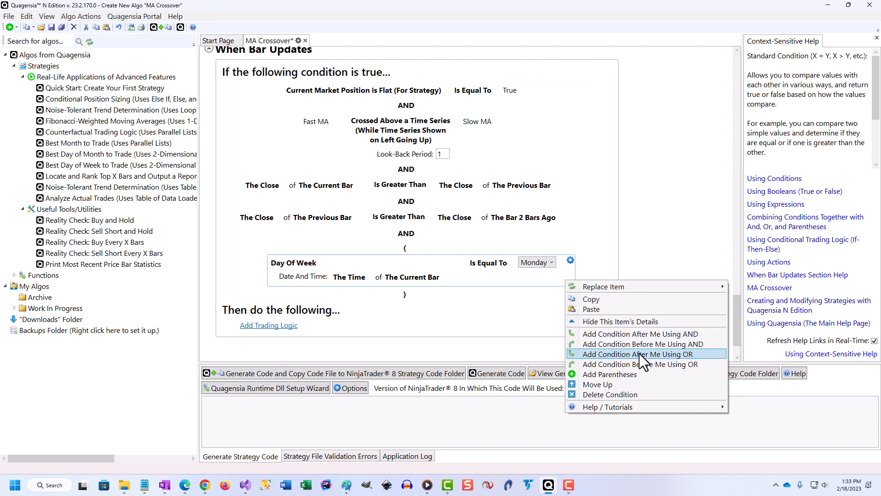
OR a copied day-of-week check set to Tuesday
click(638, 354)
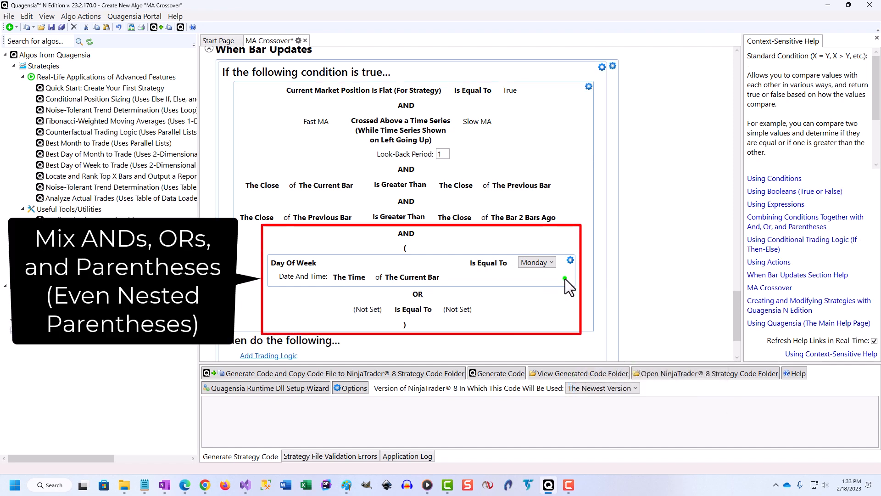
mouse_move(489, 320)
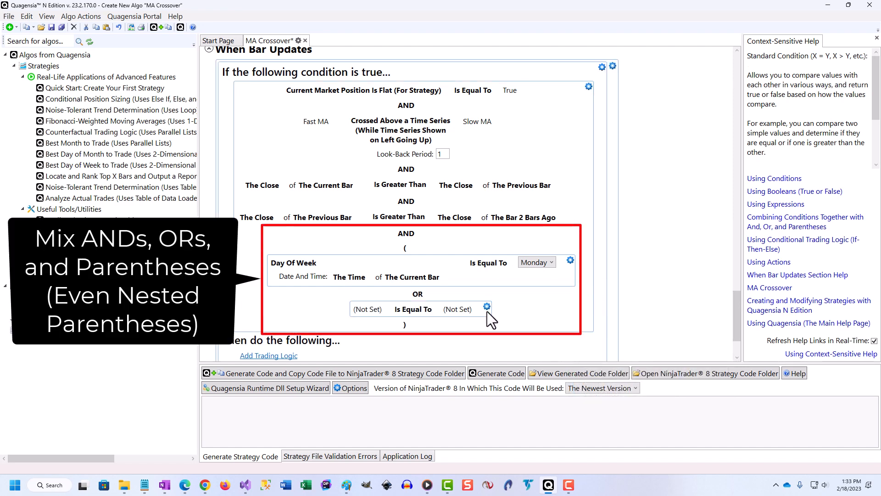
click(487, 307)
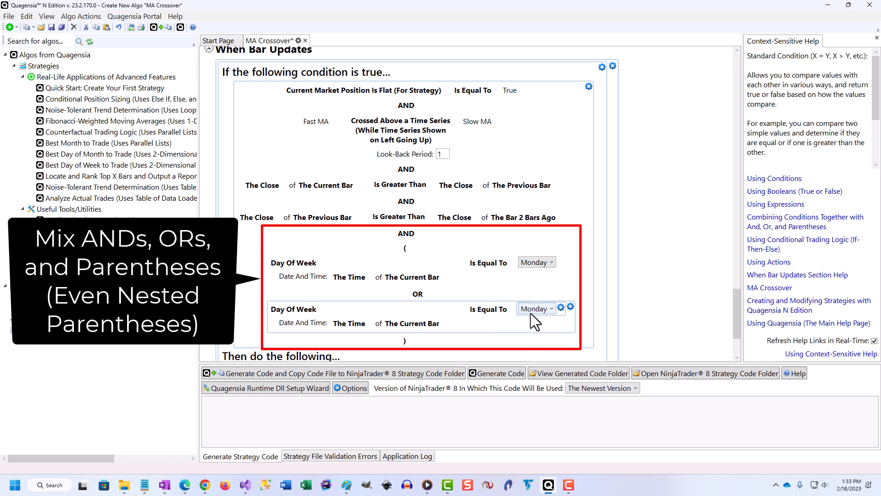
click(536, 308)
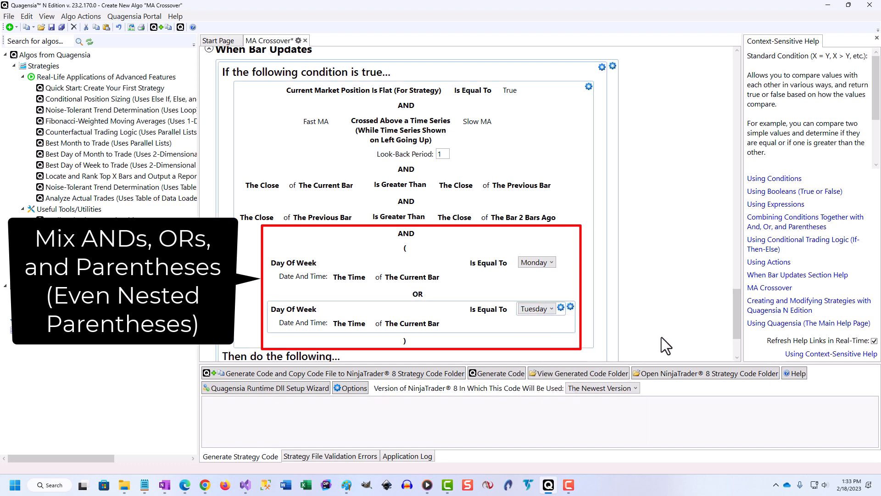
click(253, 281)
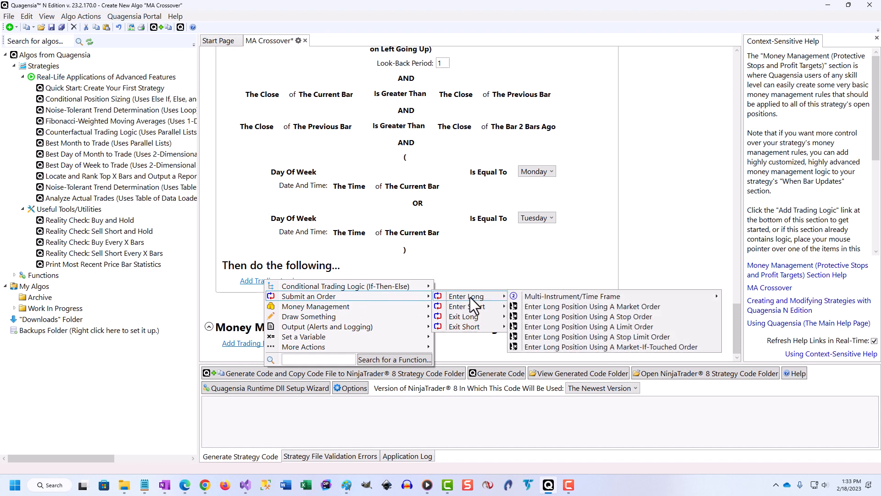
Enter long at market (signal LE) and add an Otherwise-If block
click(591, 306)
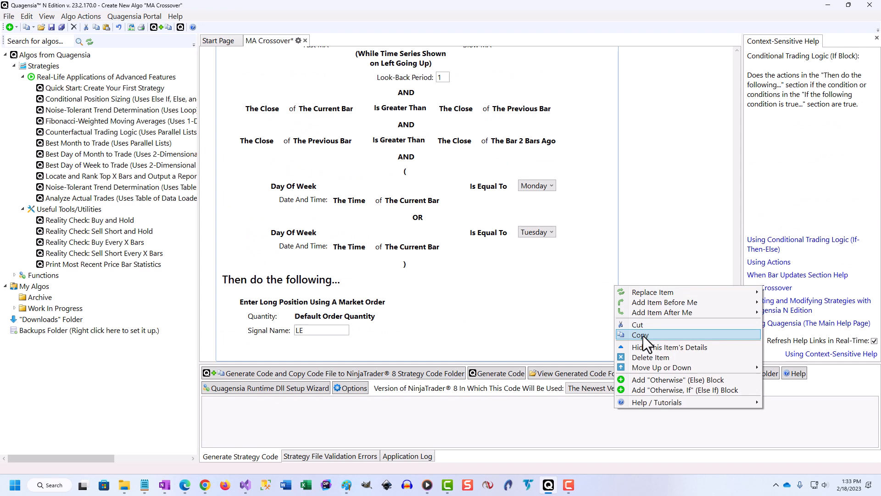
click(684, 389)
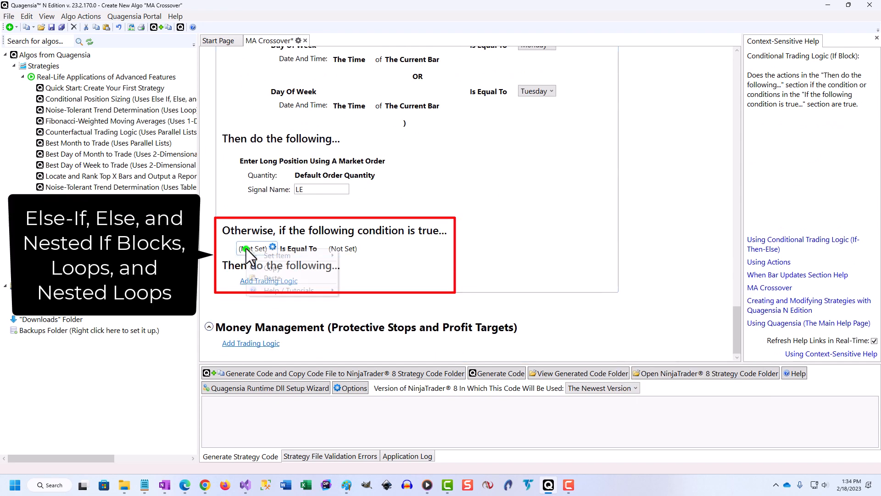
Set the else-if condition to Current Market Position Is Long = True
click(276, 255)
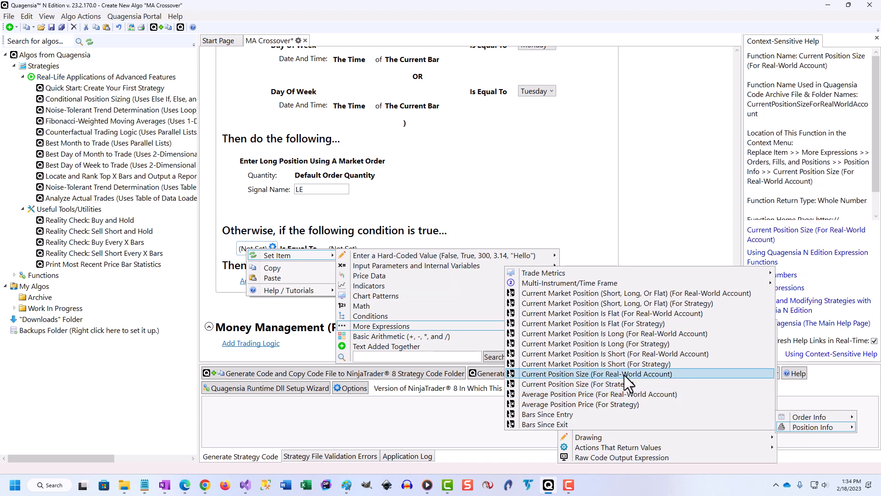
click(595, 344)
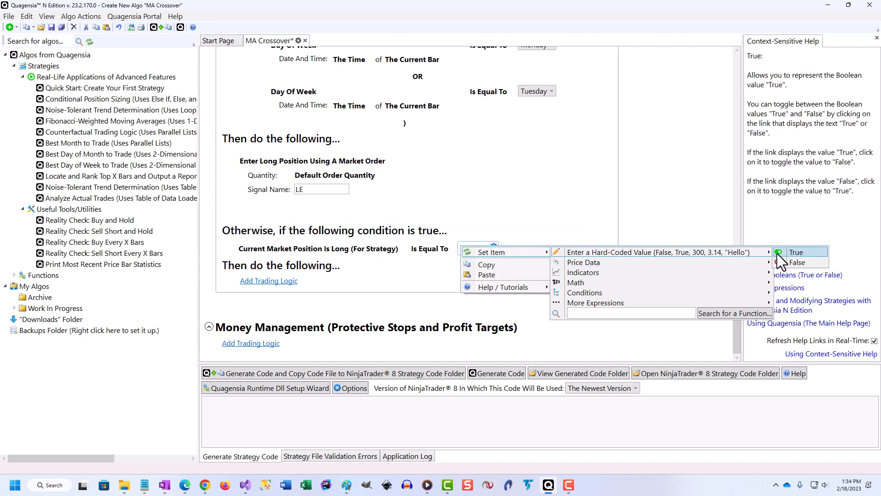
click(496, 248)
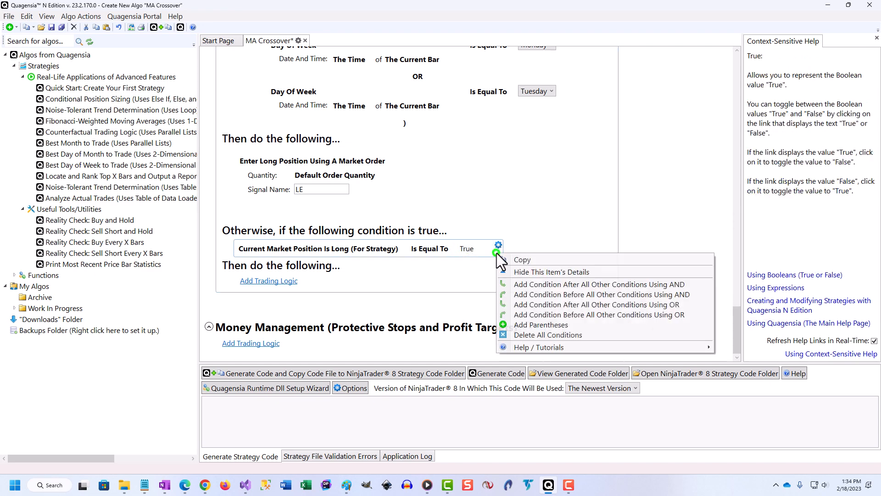
AND Fast MA crossed below Slow MA, then exit the entire long position at market
click(598, 283)
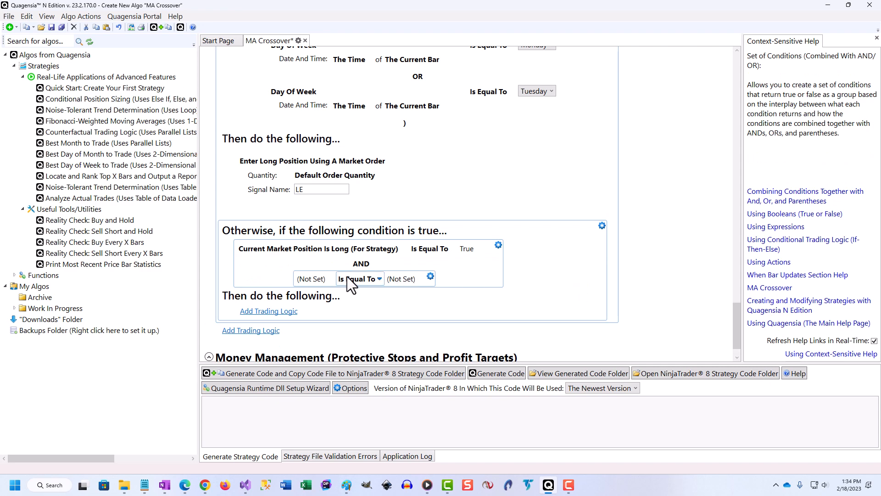
click(360, 278)
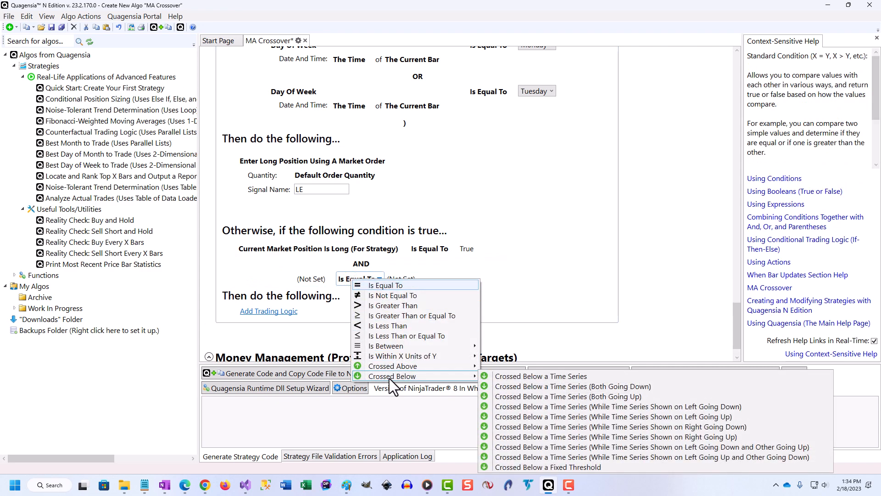
click(541, 376)
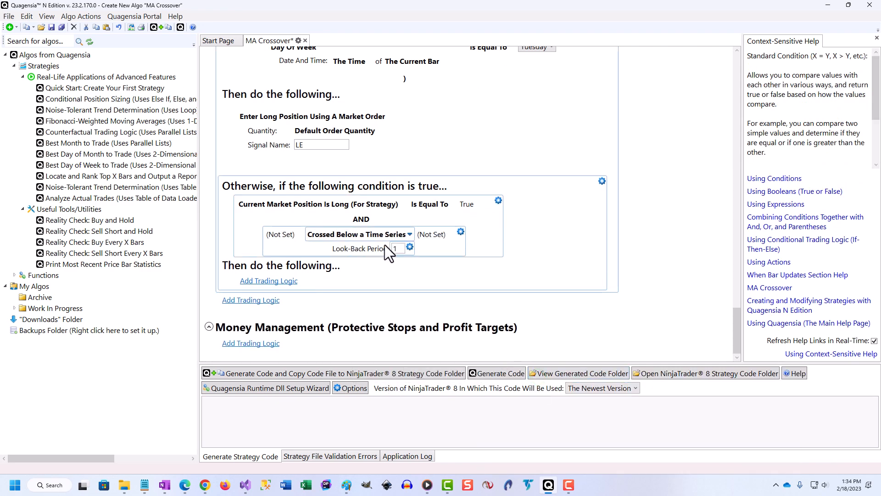
click(281, 234)
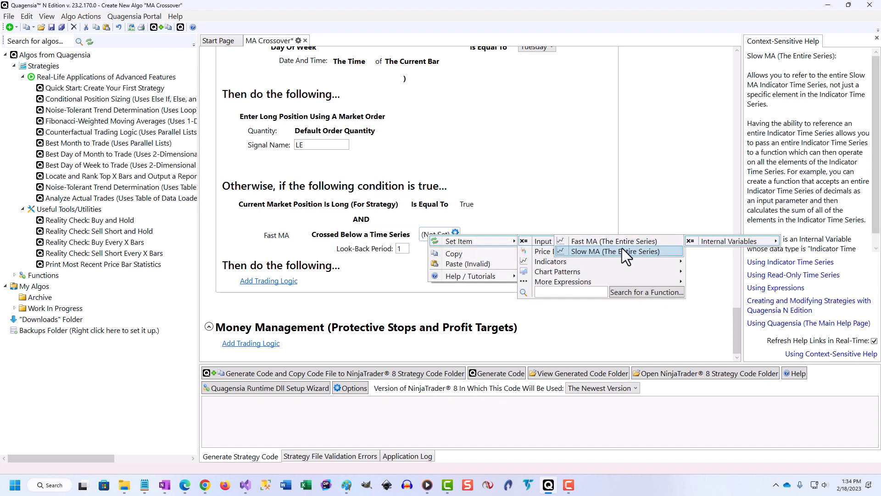
click(614, 251)
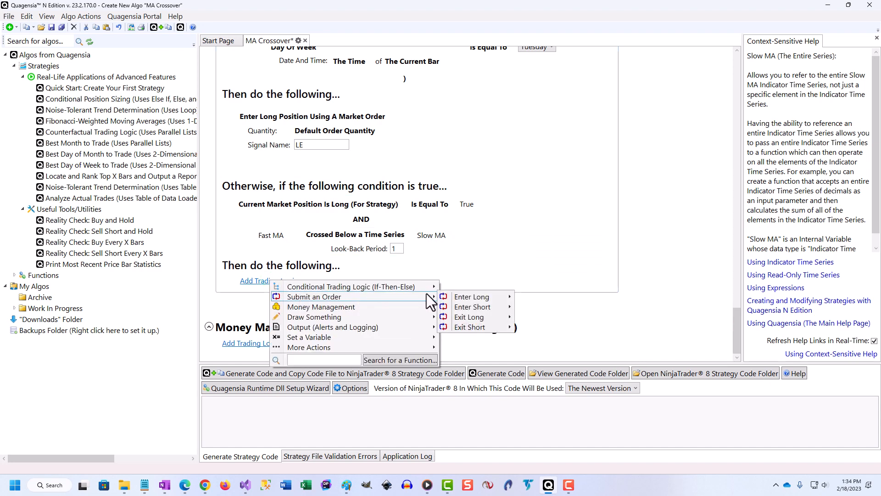
mouse_move(469, 316)
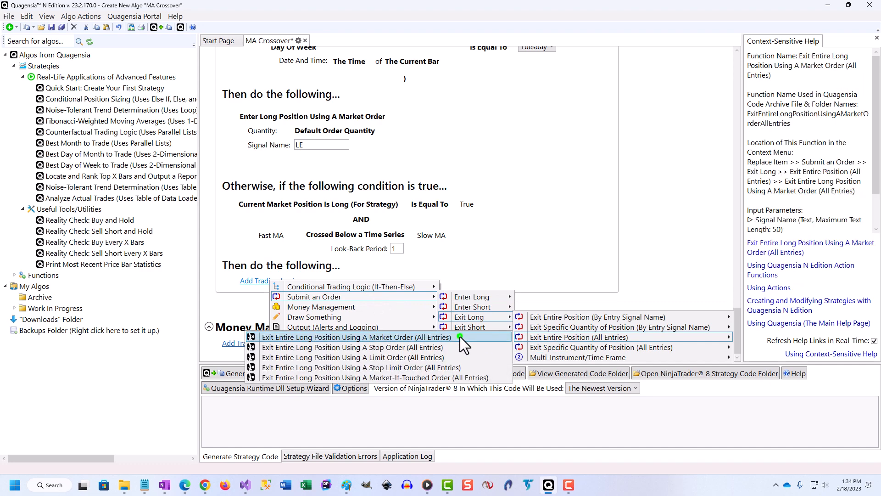
click(356, 337)
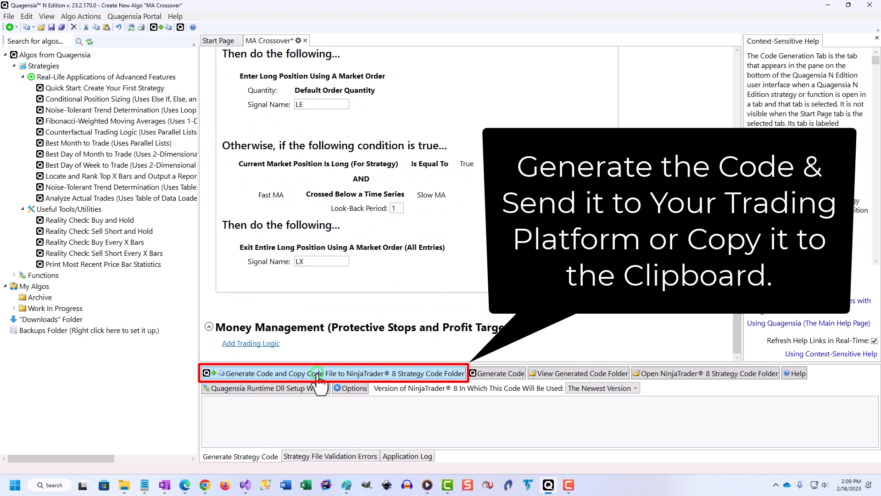
Save the algo as MACrossover and copy its generated code into NinjaTrader 8's strategy folder
click(333, 373)
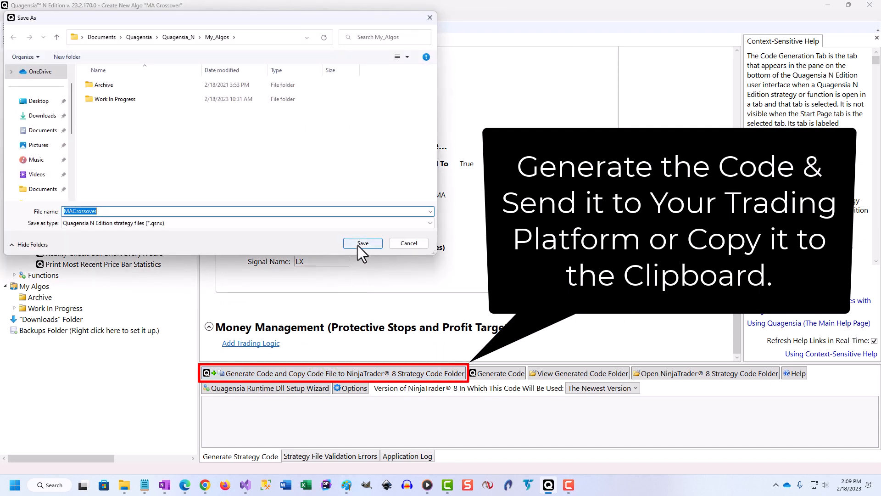
click(363, 242)
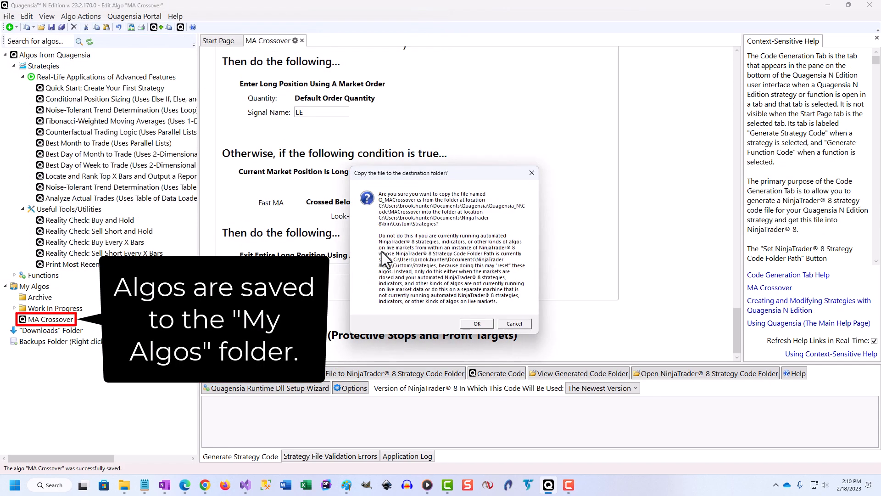
click(476, 323)
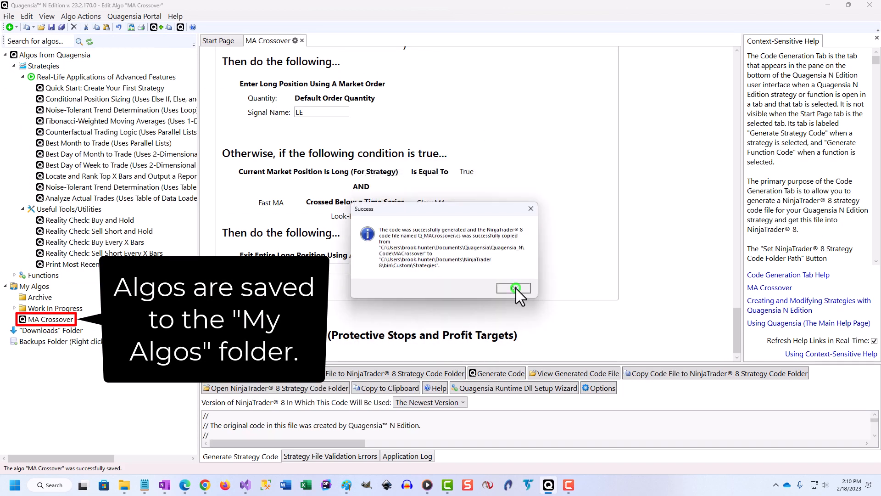
click(512, 288)
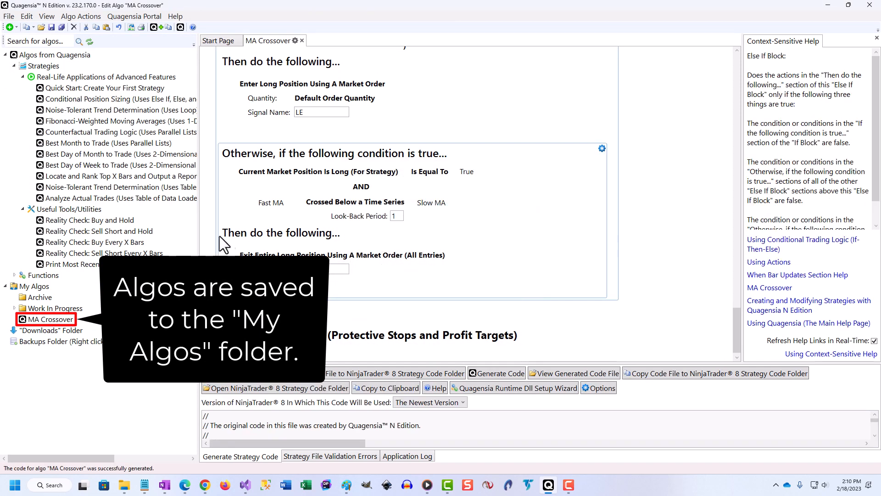